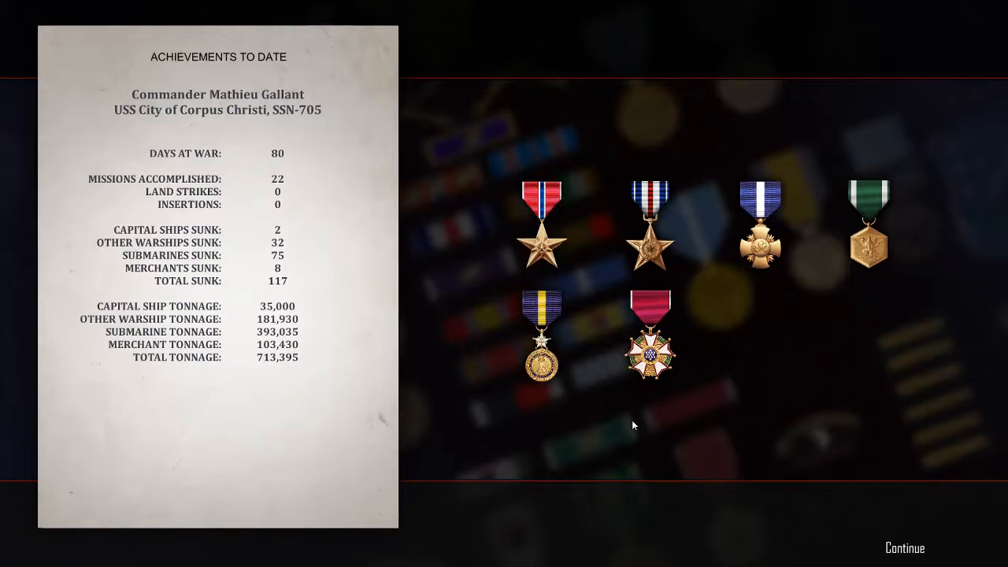
mouse_move(894, 555)
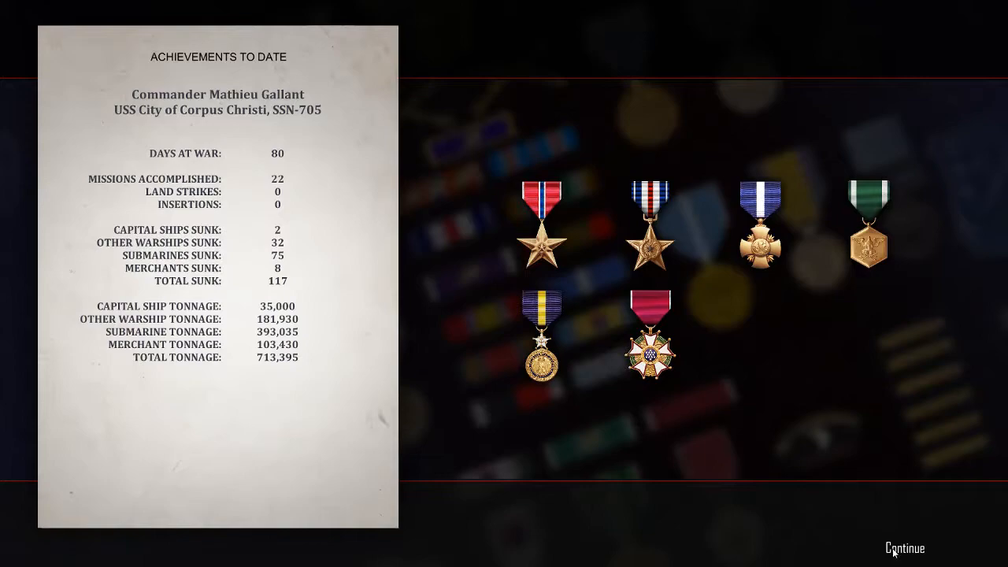
Dismiss the Achievements To Date summary to reach the Sierra 1 contact briefing
left_click(905, 549)
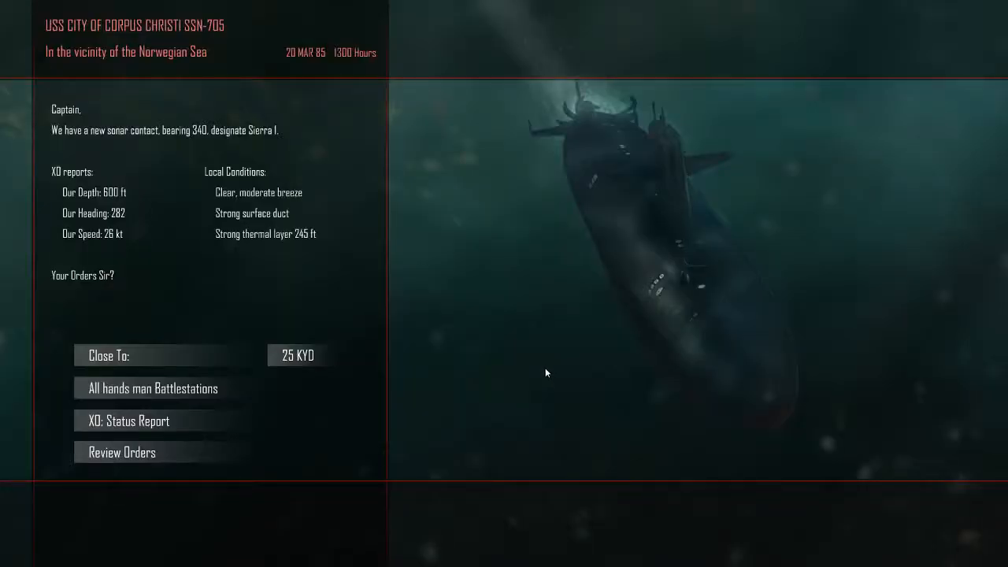
mouse_move(297, 355)
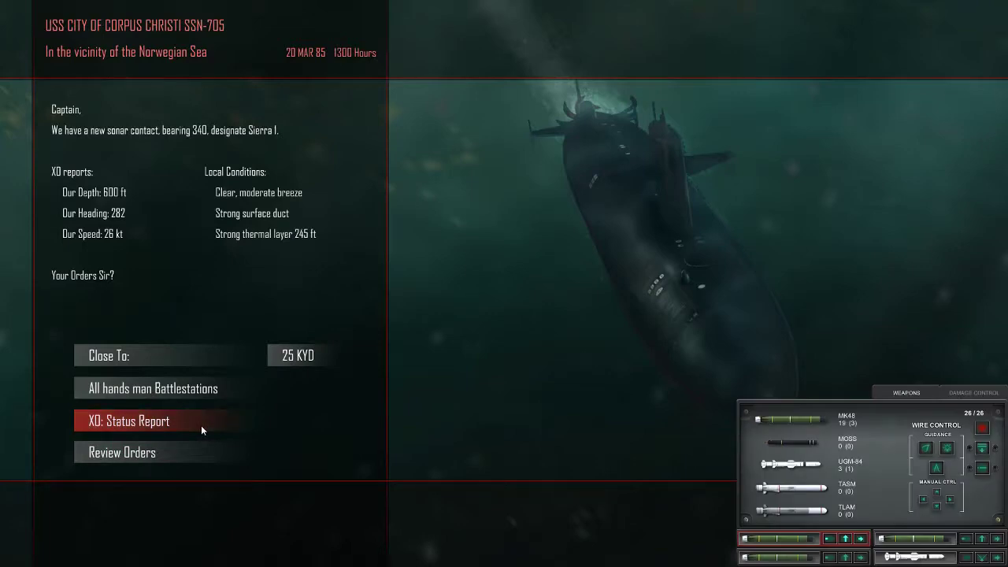
Shorten the starting range to Sierra 1 from 25 to 15 KYD
left_click(298, 355)
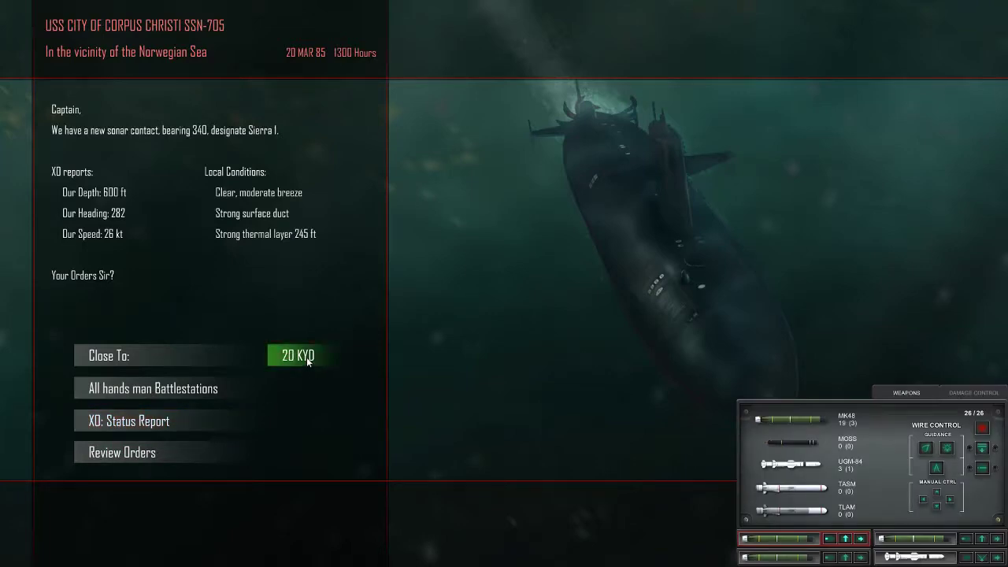
left_click(298, 355)
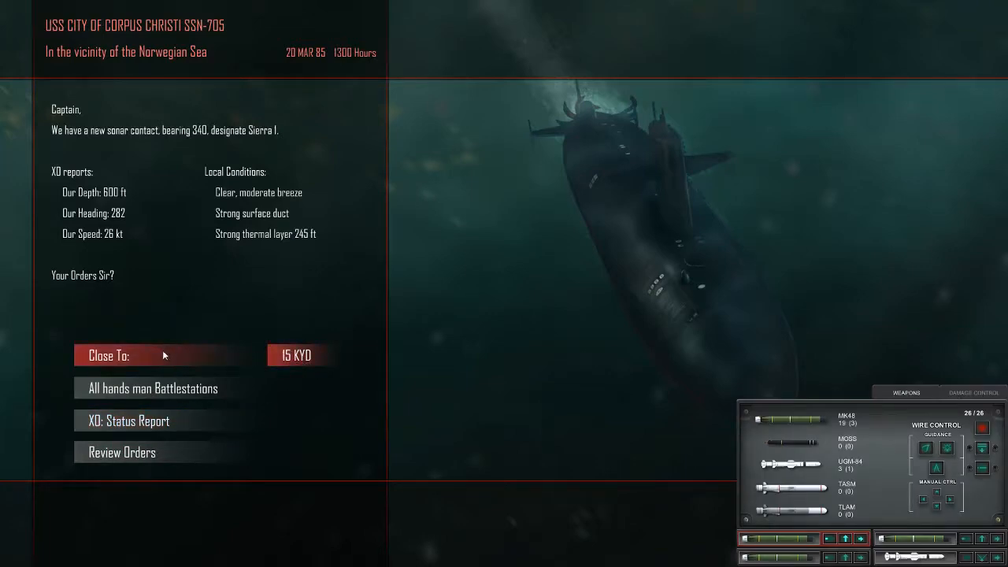
mouse_move(162, 358)
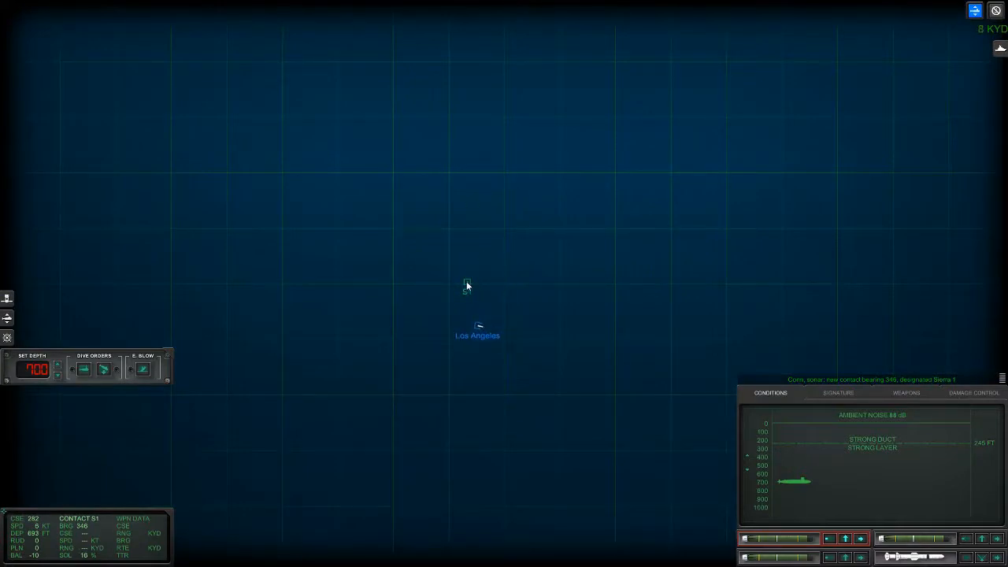
Select contact S1 on the tactical map and attack it as Tango
left_click(839, 393)
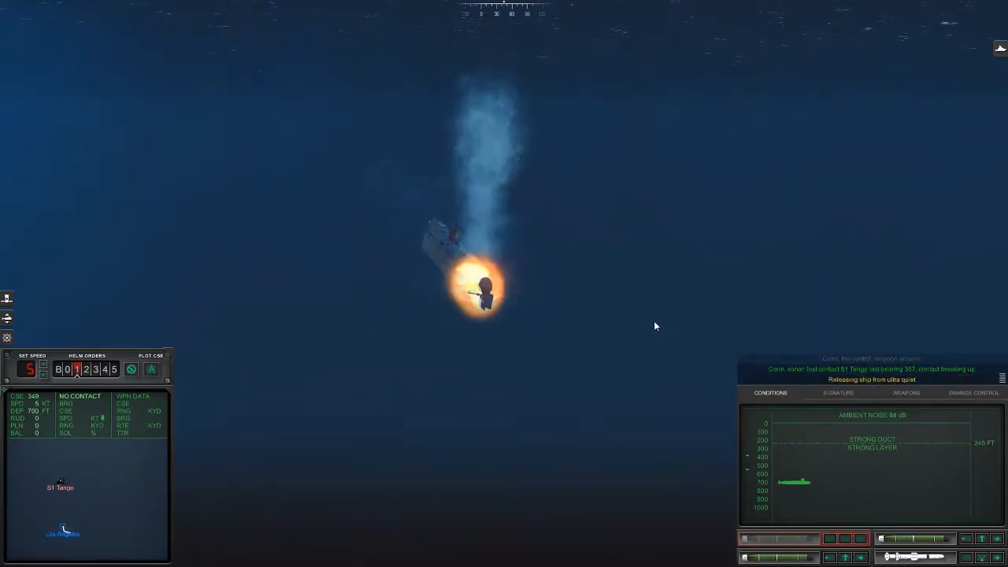
mouse_move(637, 344)
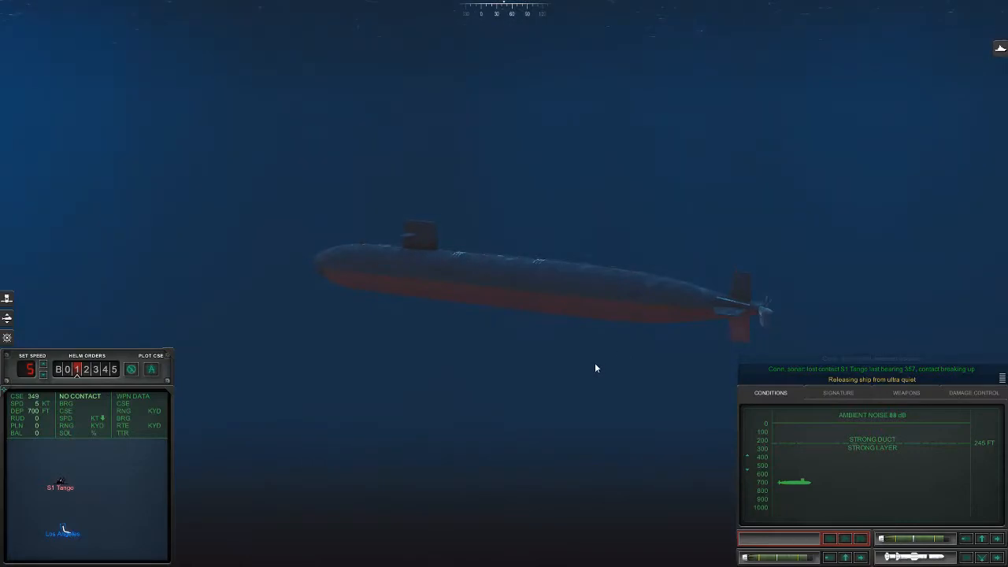
Sink S1 Tango and bring up the XO's no-contact report
left_click(85, 369)
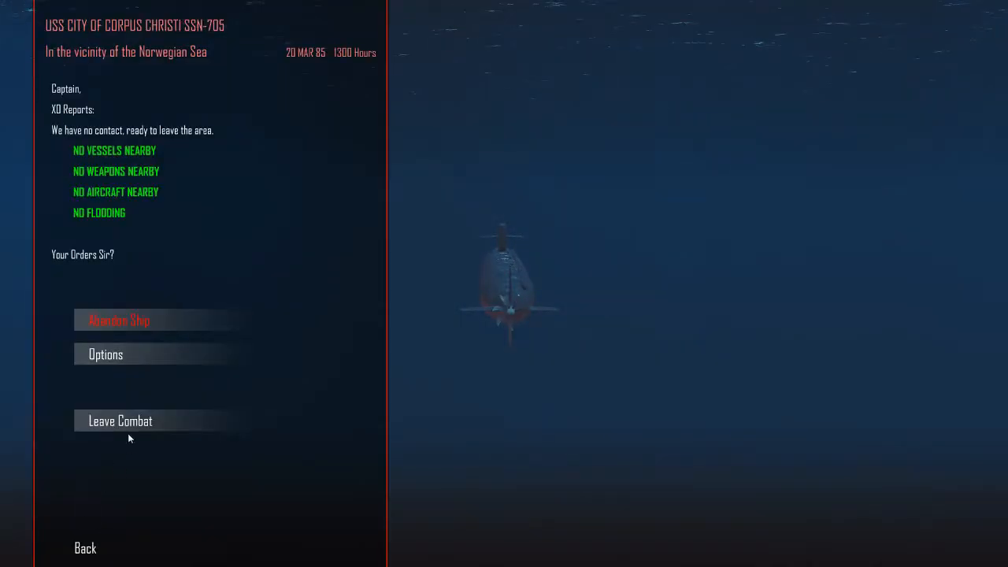
Leave combat, then pass the after-action report (Tango sunk) and the mission update
left_click(119, 420)
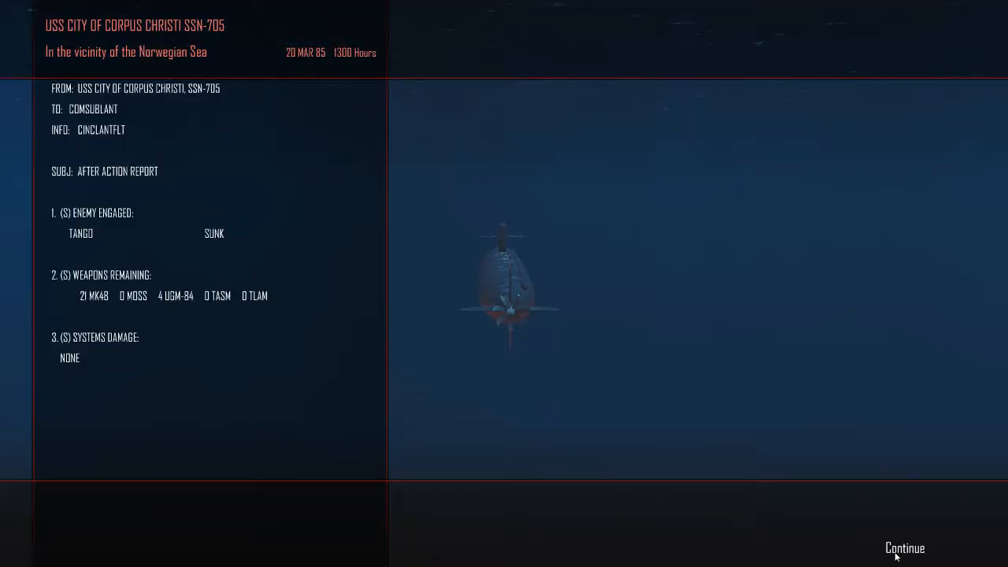
left_click(905, 547)
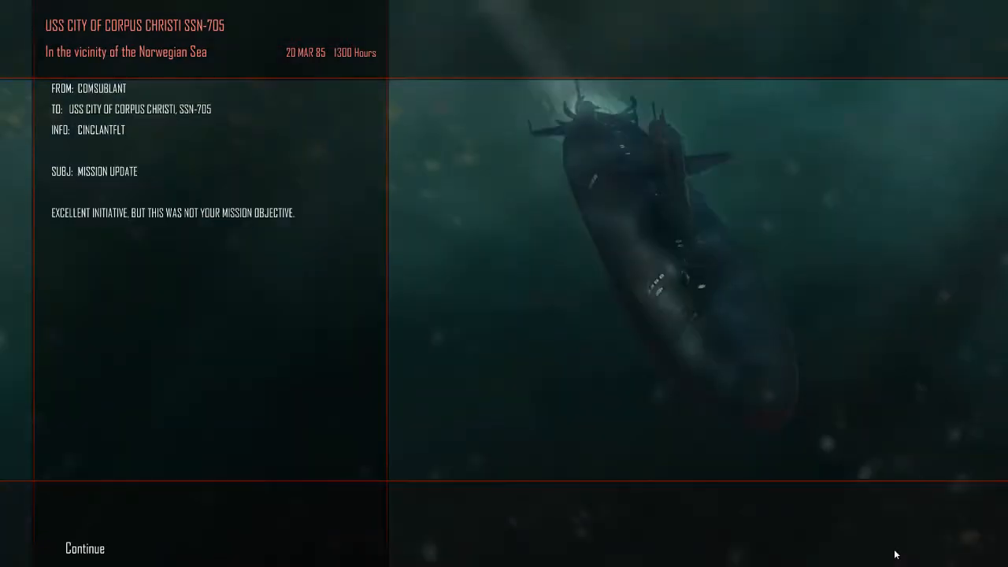
left_click(85, 549)
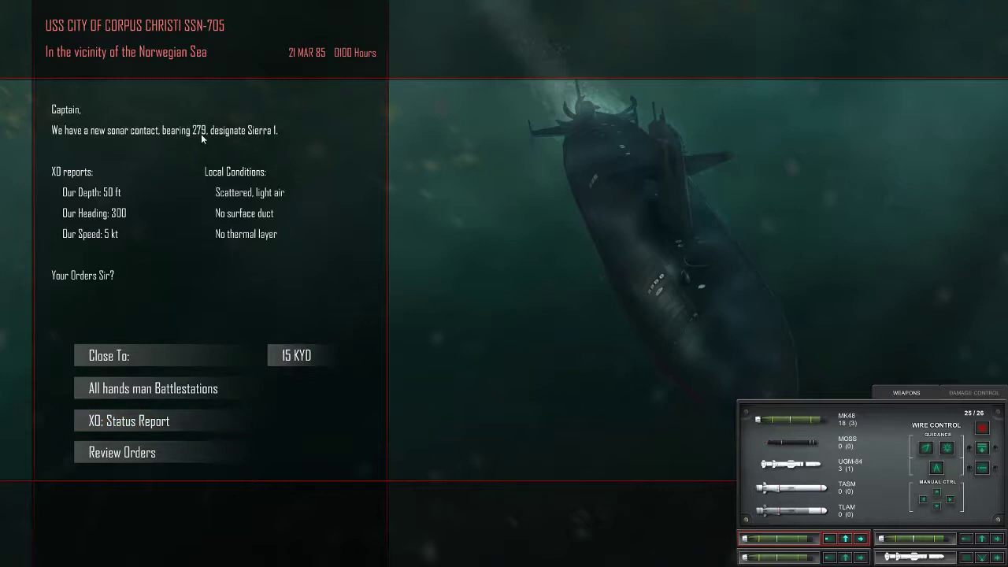
mouse_move(232, 479)
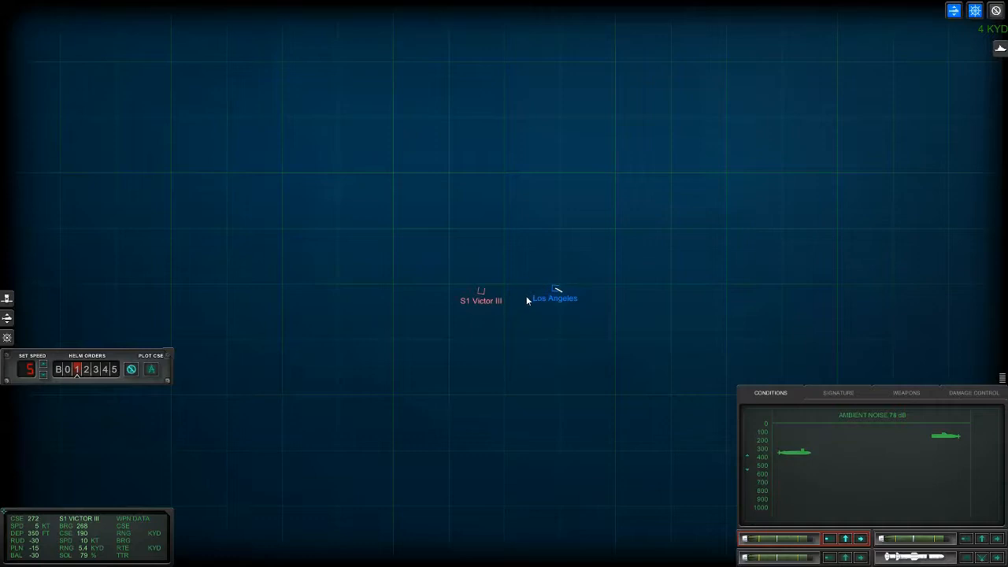
Target Victor III contact S1 and fire tube 1 at it
left_click(553, 292)
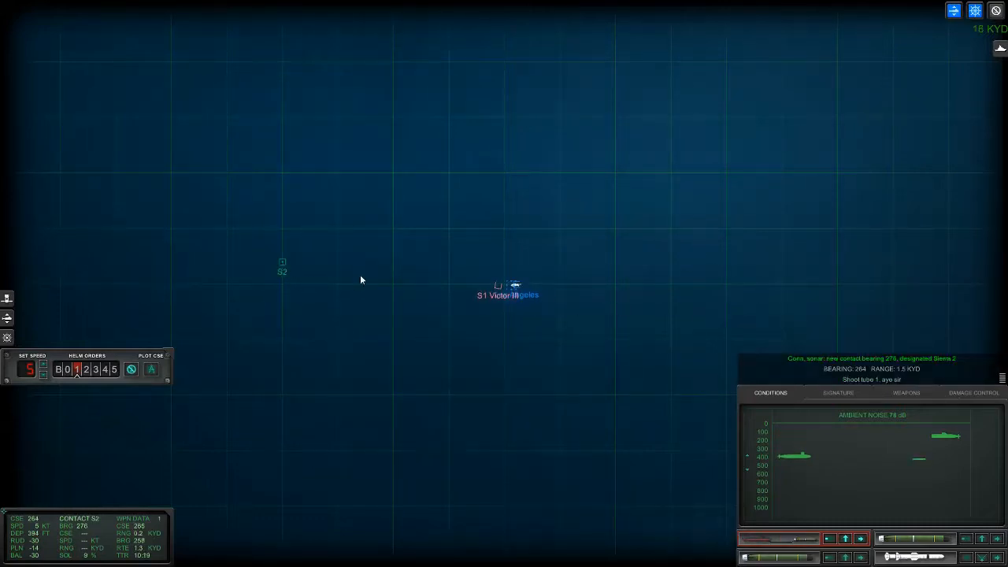
left_click(838, 393)
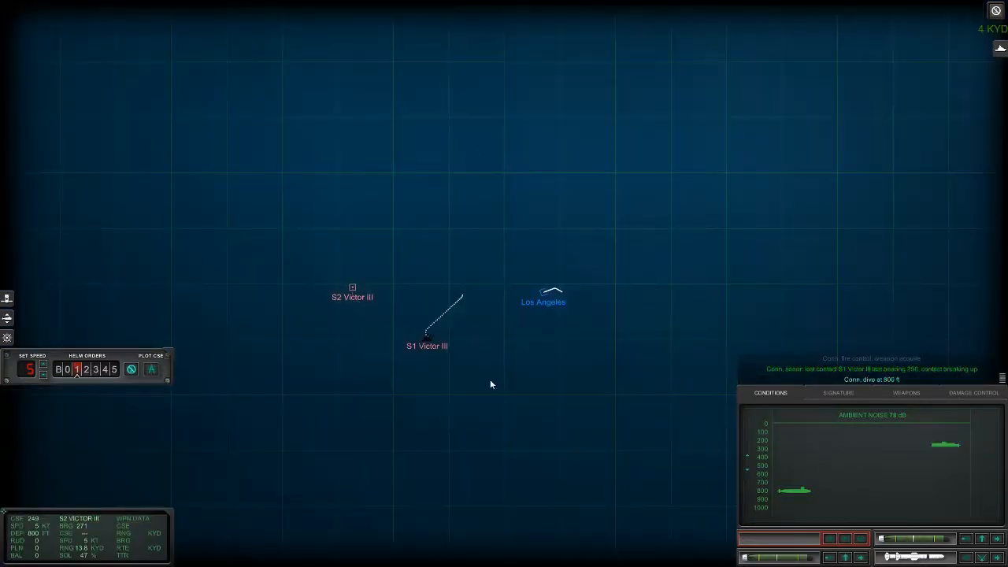
mouse_move(589, 459)
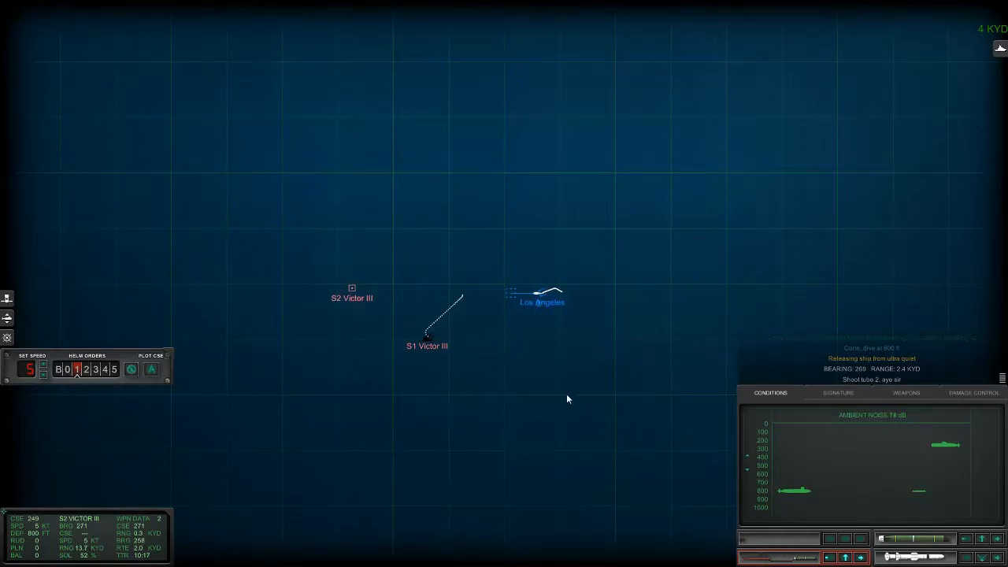
mouse_move(488, 370)
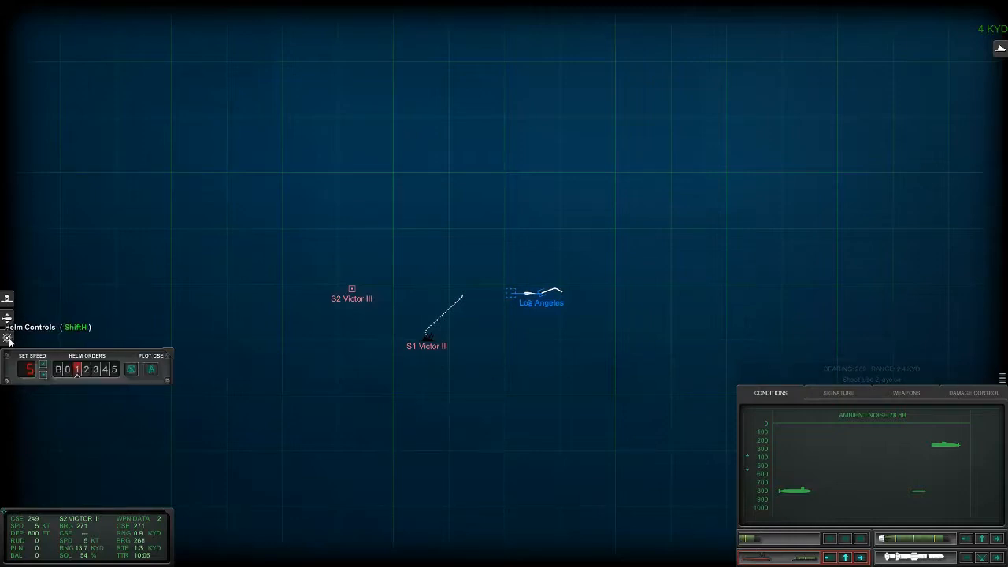
mouse_move(522, 428)
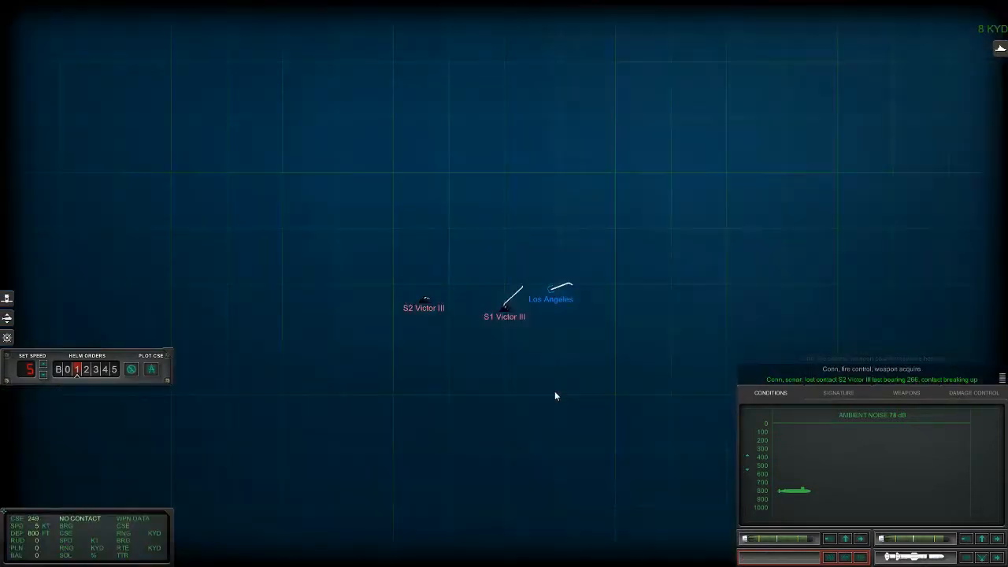
mouse_move(568, 378)
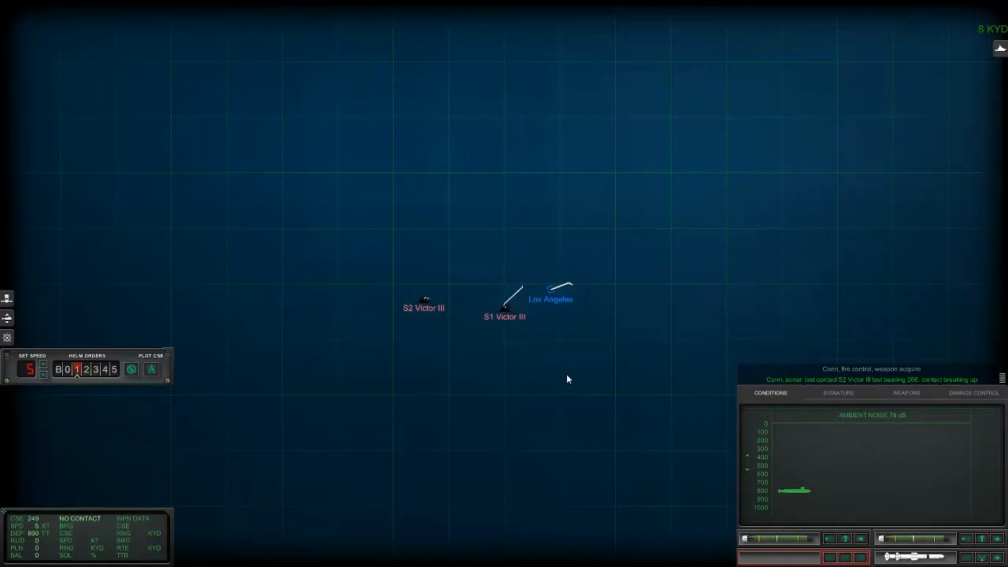
Increase speed, then open the in-combat menu showing the XO's no-contact report
left_click(388, 326)
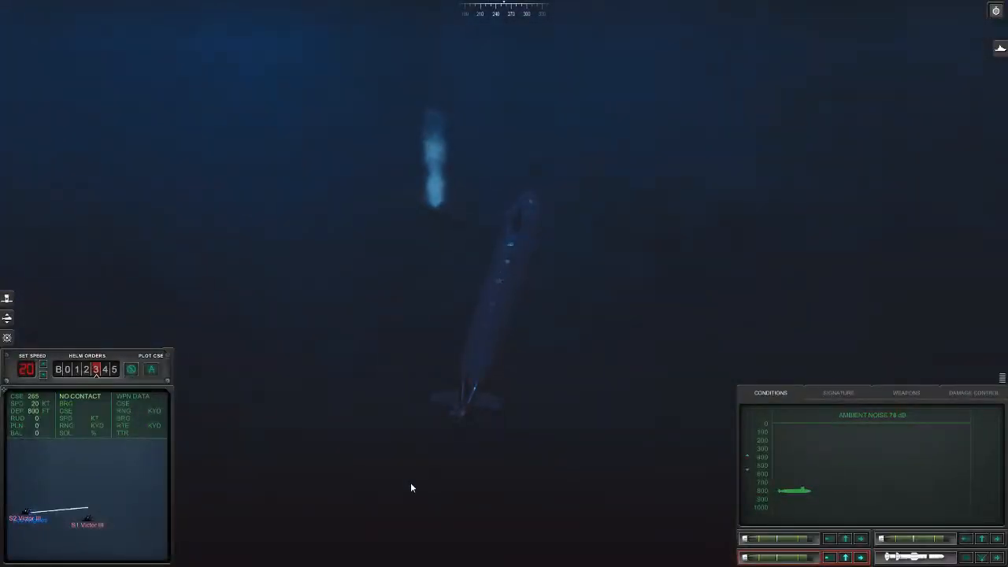
left_click(78, 369)
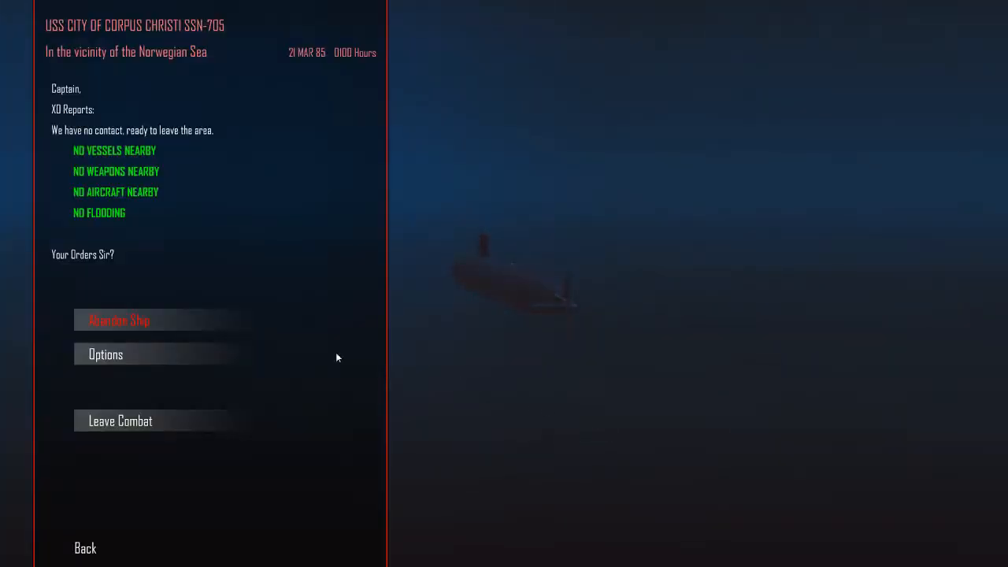
Leave combat, pass the report of both Victor IIIs sunk, and reach the Barents Sea contact
left_click(120, 421)
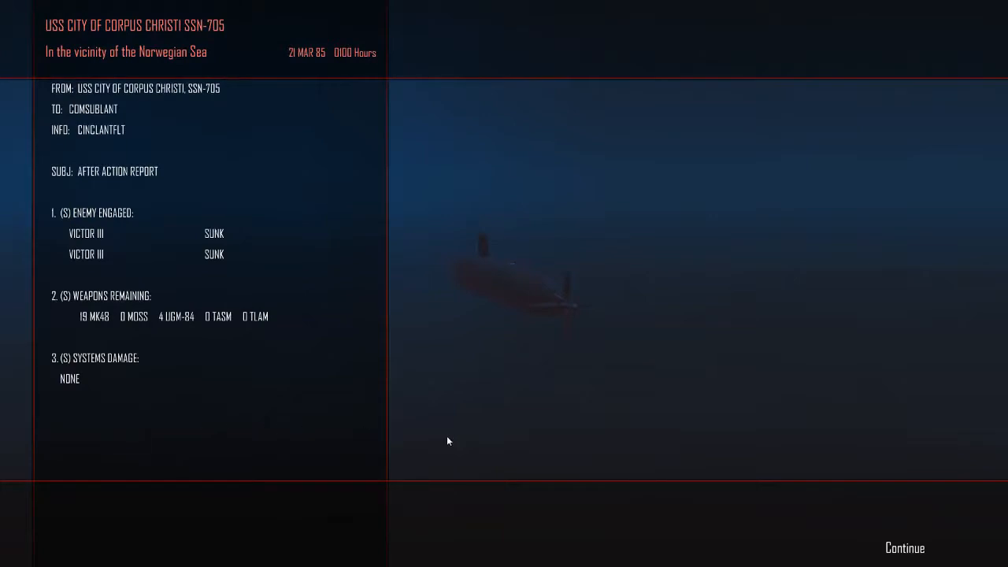
mouse_move(906, 550)
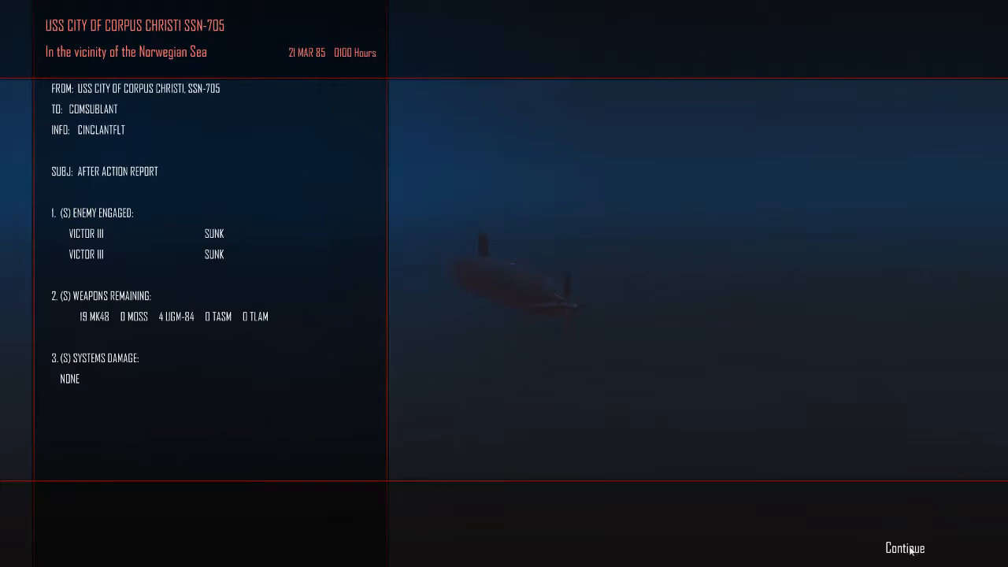
left_click(906, 548)
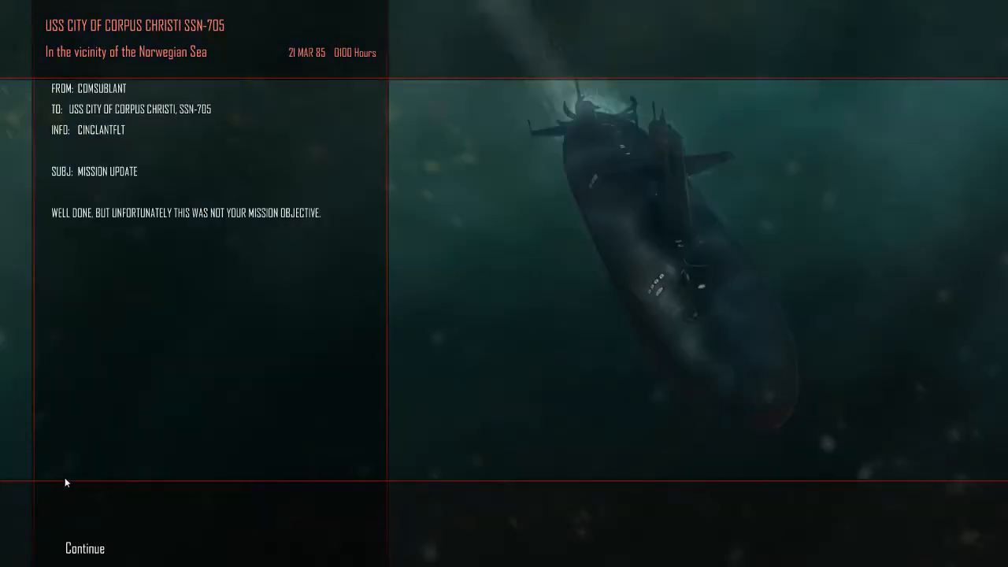
left_click(82, 548)
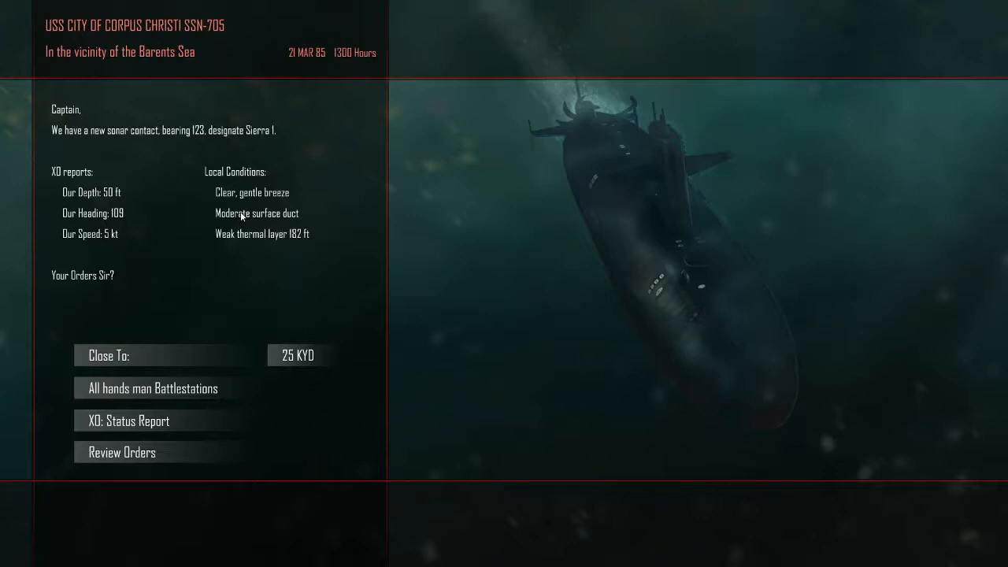
mouse_move(216, 378)
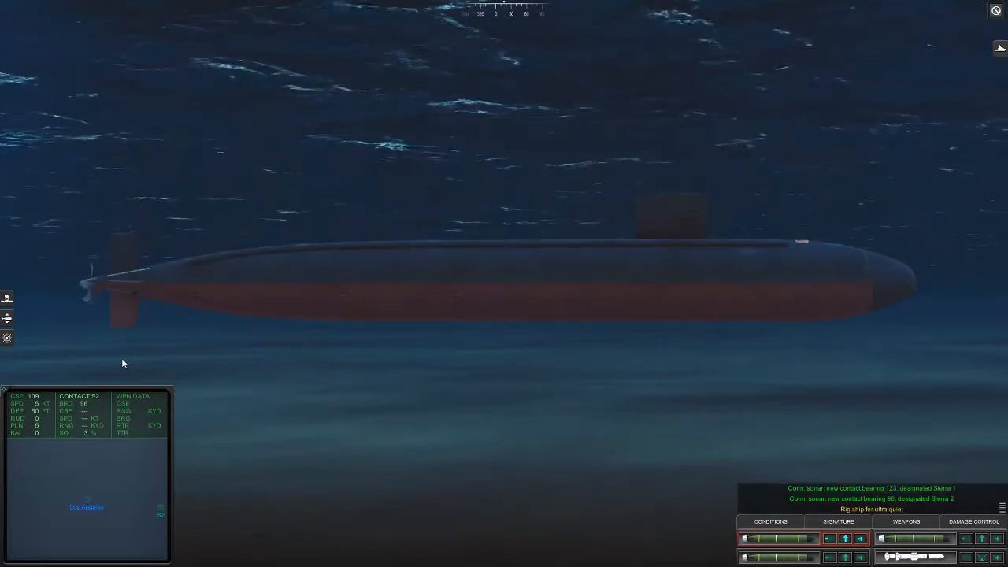
mouse_move(487, 438)
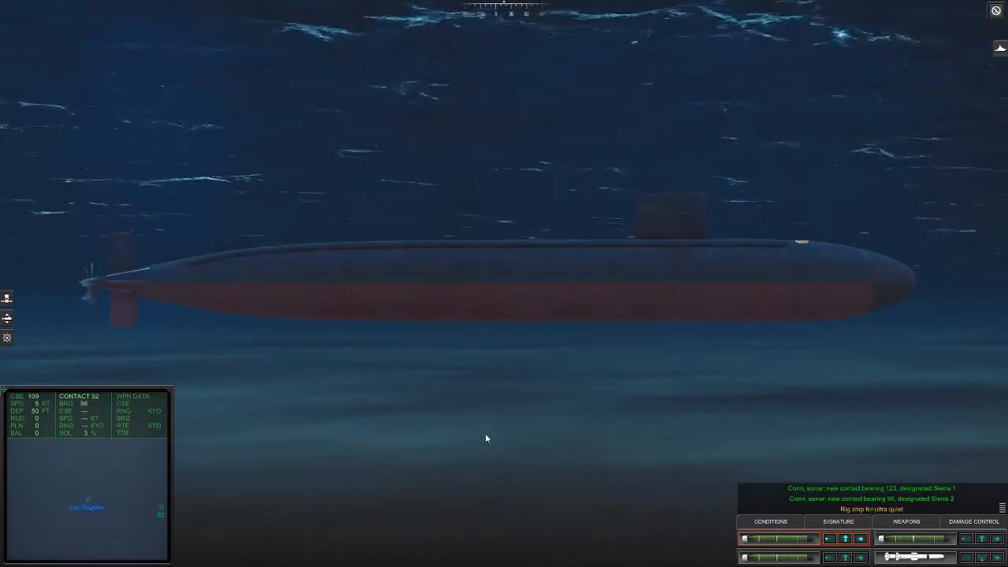
mouse_move(23, 320)
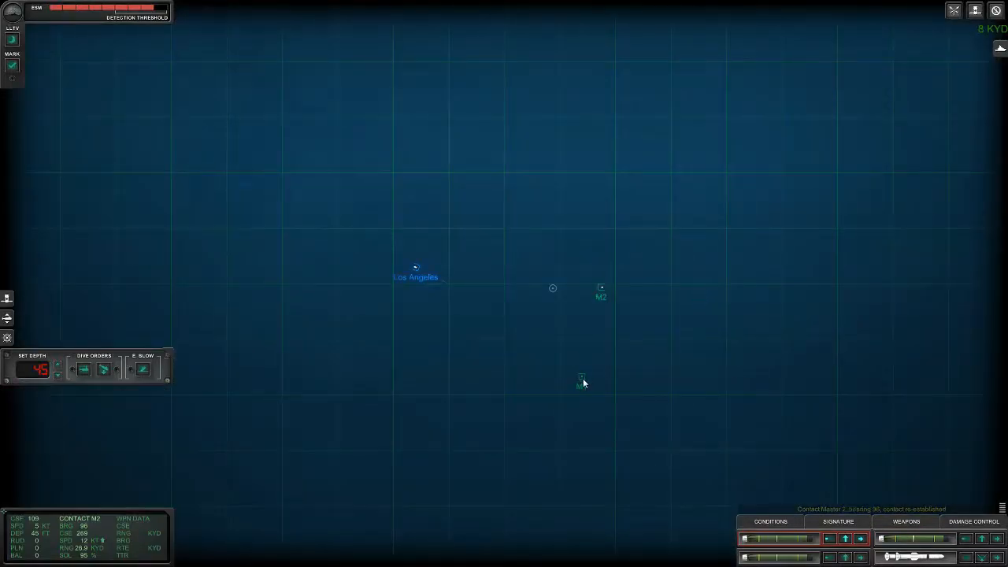
Lower the periscope and ESM mast and order a dive to 500 ft
left_click(581, 379)
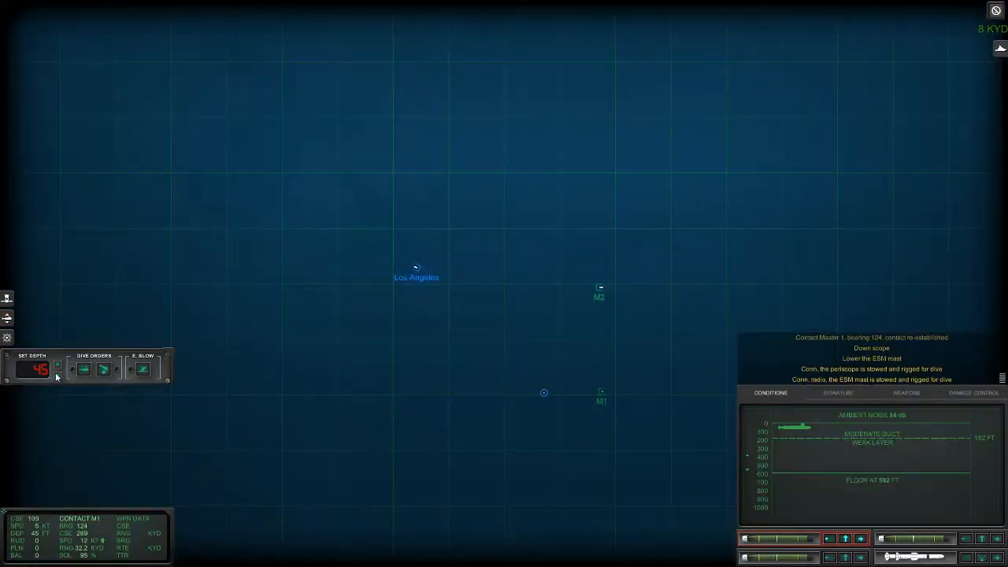
left_click(59, 378)
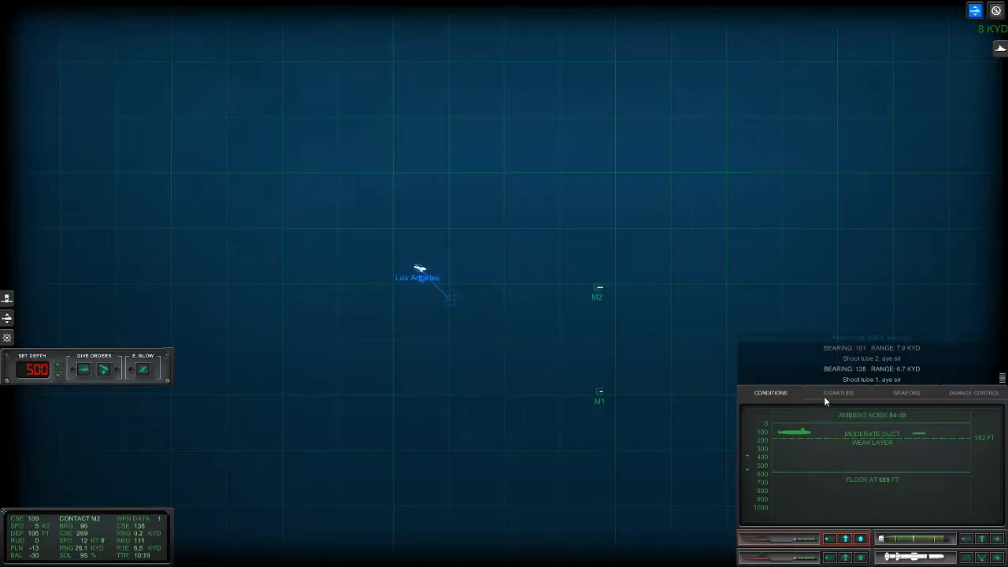
Match contact S3's acoustic signature to classify it as a November submarine
left_click(838, 392)
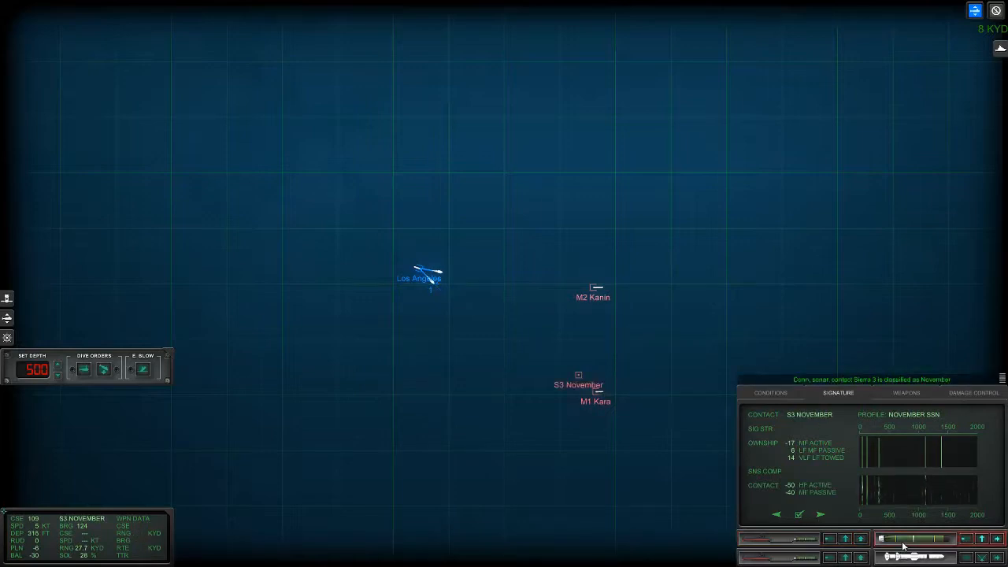
Launch a torpedo at contact S3 November
left_click(553, 392)
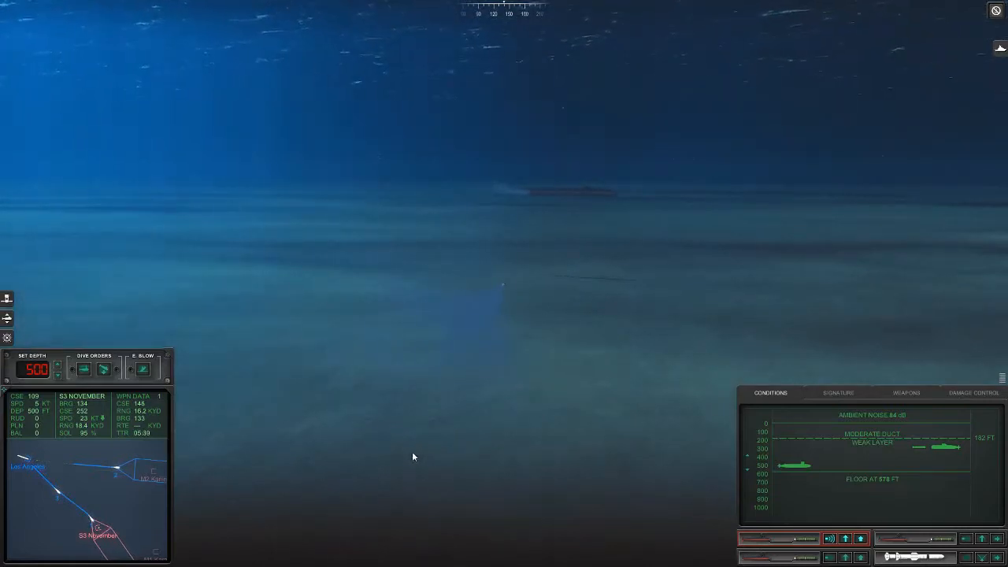
mouse_move(396, 483)
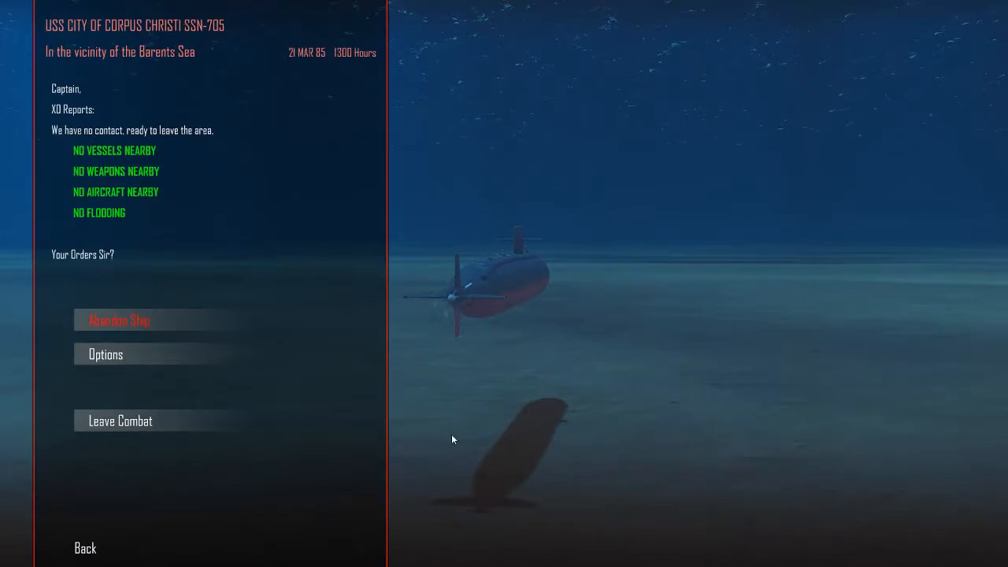
Leave the Barents Sea battle, skip past the reports, and man battle stations for Sierra 1
left_click(120, 421)
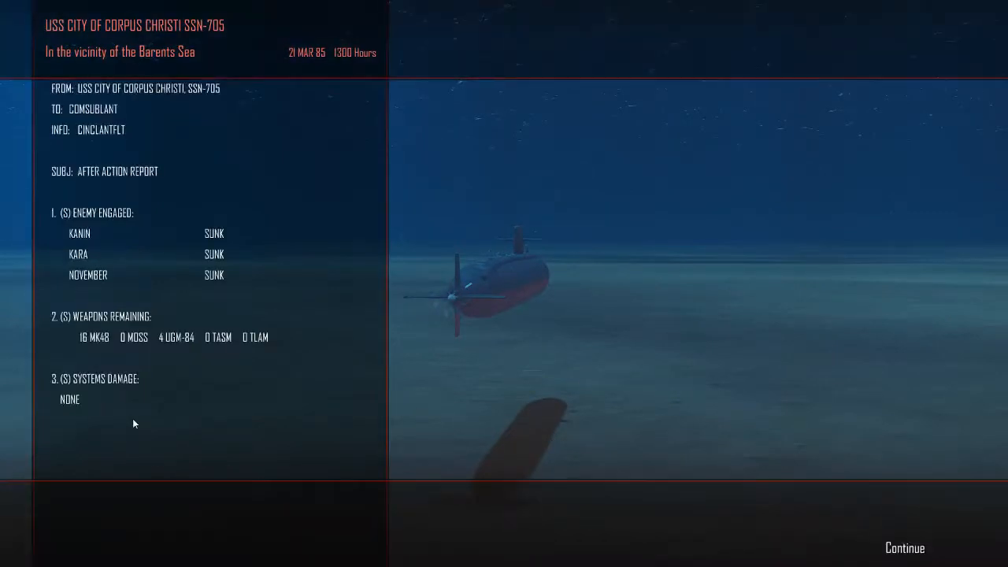
mouse_move(755, 465)
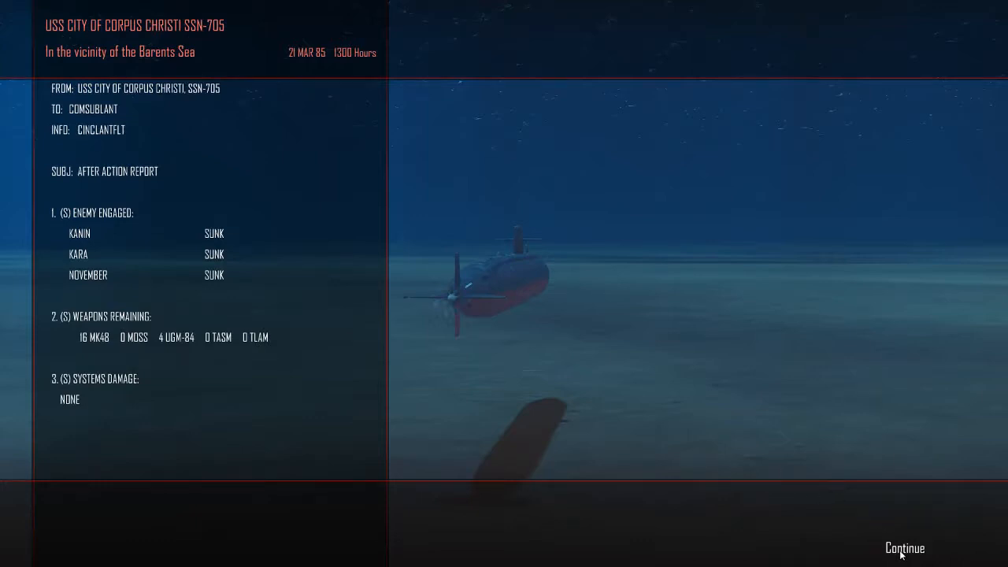
left_click(906, 547)
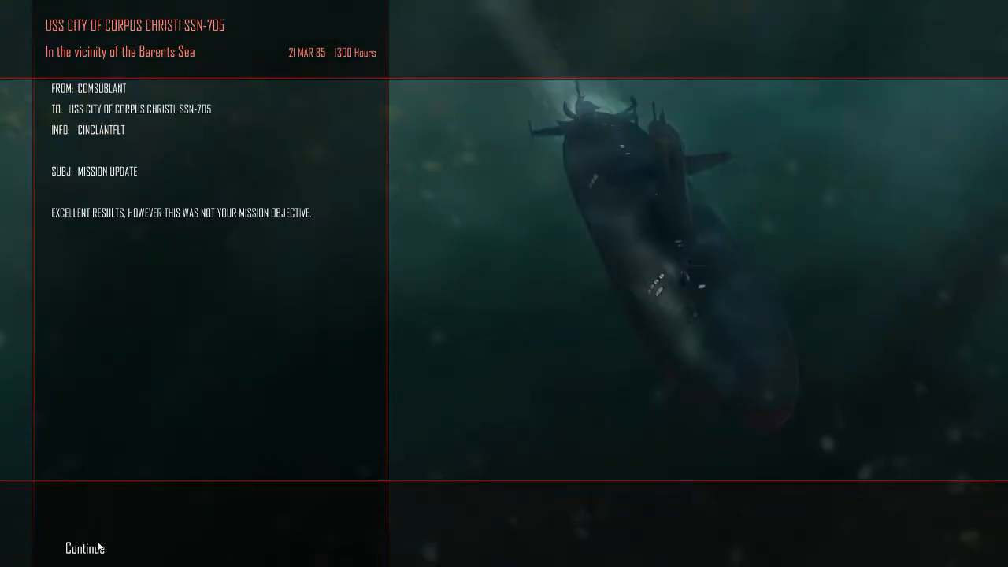
left_click(83, 549)
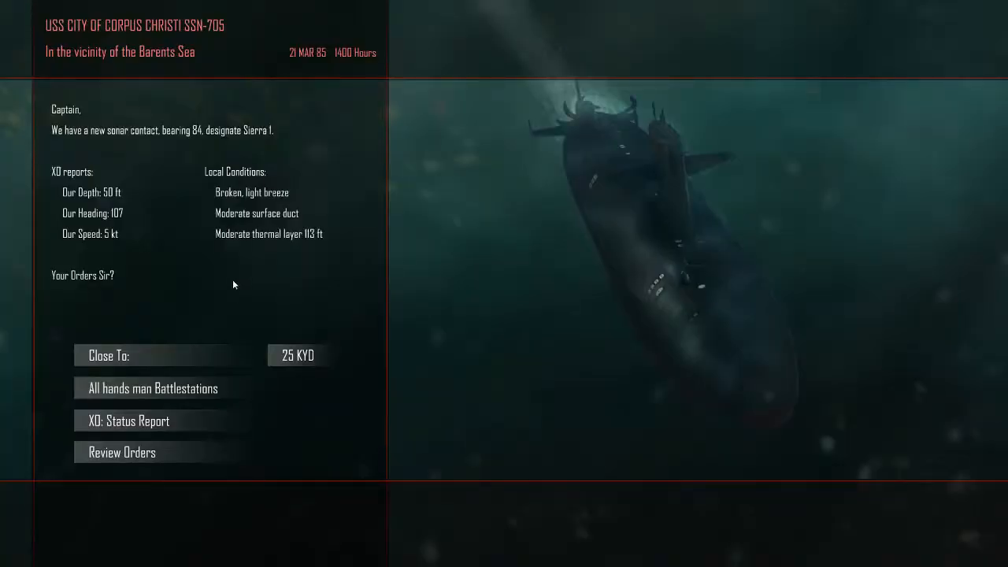
mouse_move(175, 262)
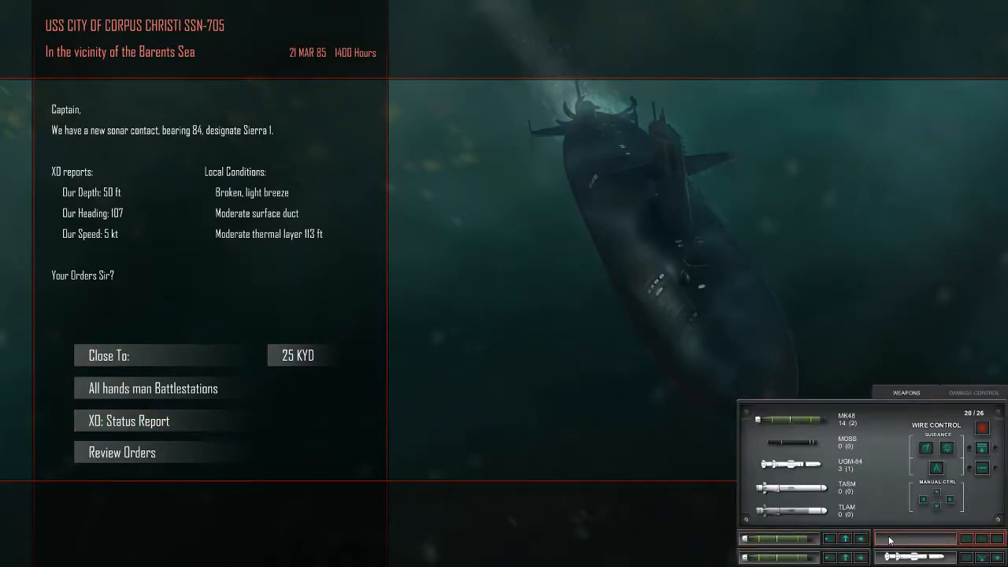
left_click(298, 356)
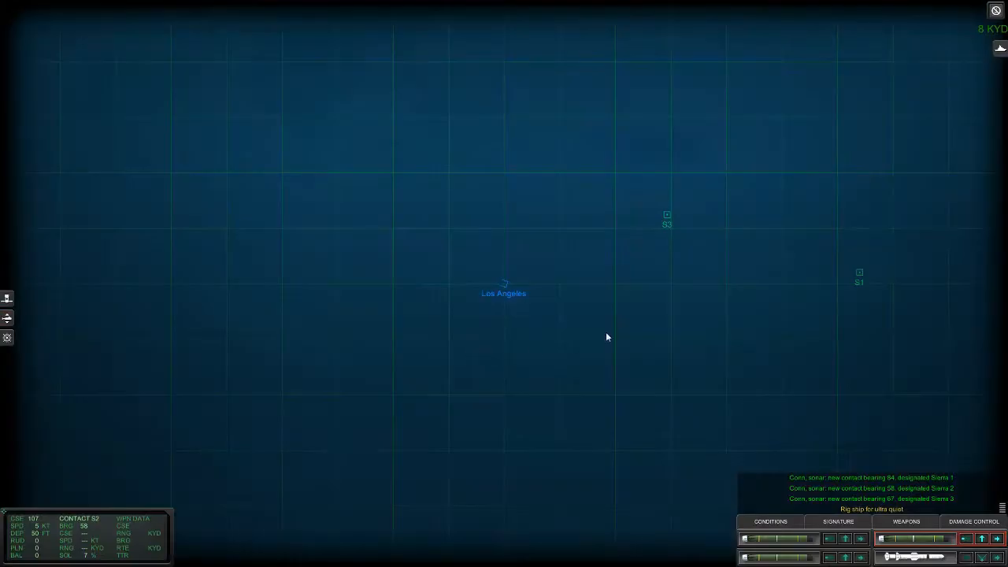
mouse_move(310, 350)
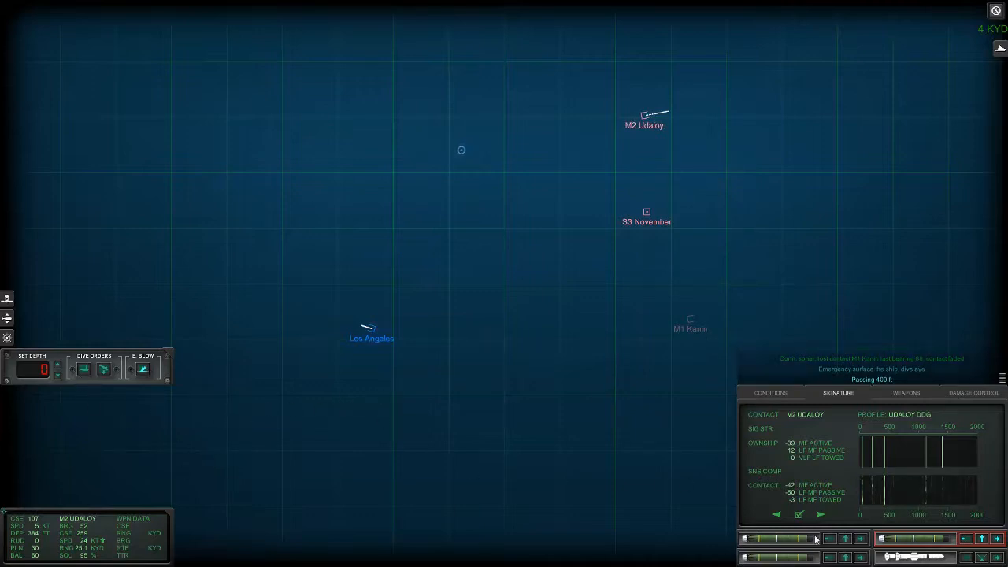
Order an emergency blow on the dive panel to drive the submarine up
left_click_drag(367, 327, 642, 324)
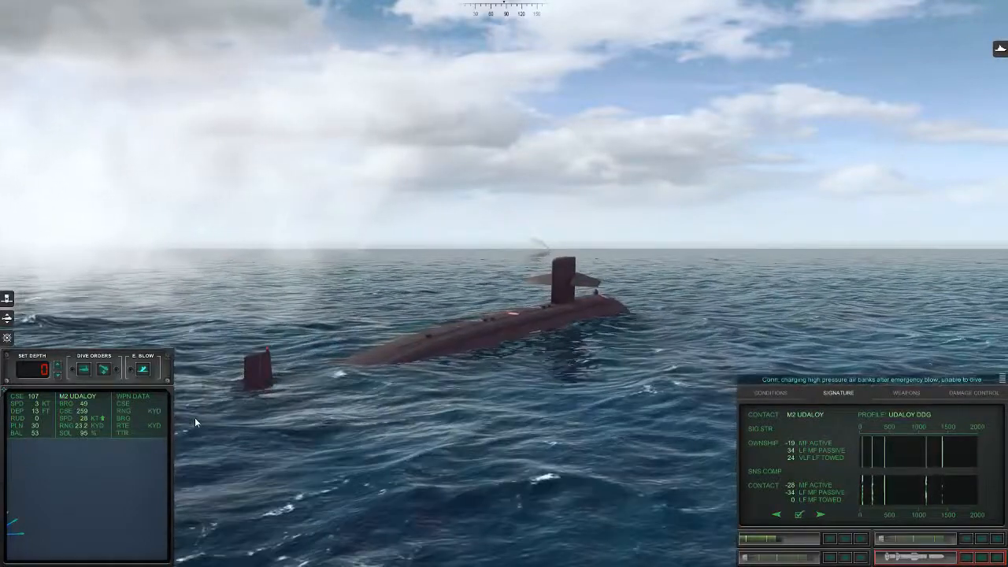
Switch to the surfaced sub's external view and check hull condition in Damage Control
left_click(971, 395)
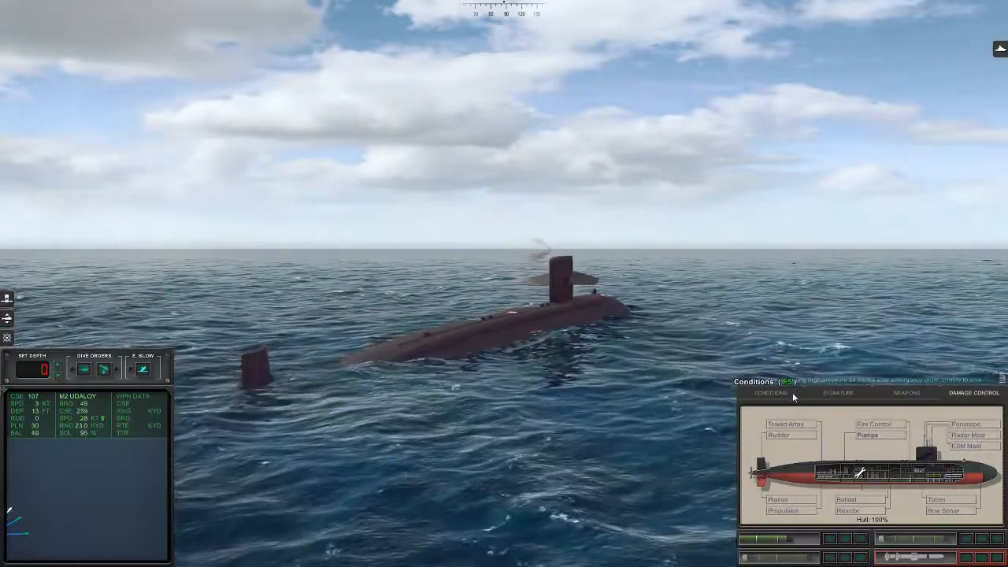
left_click(768, 394)
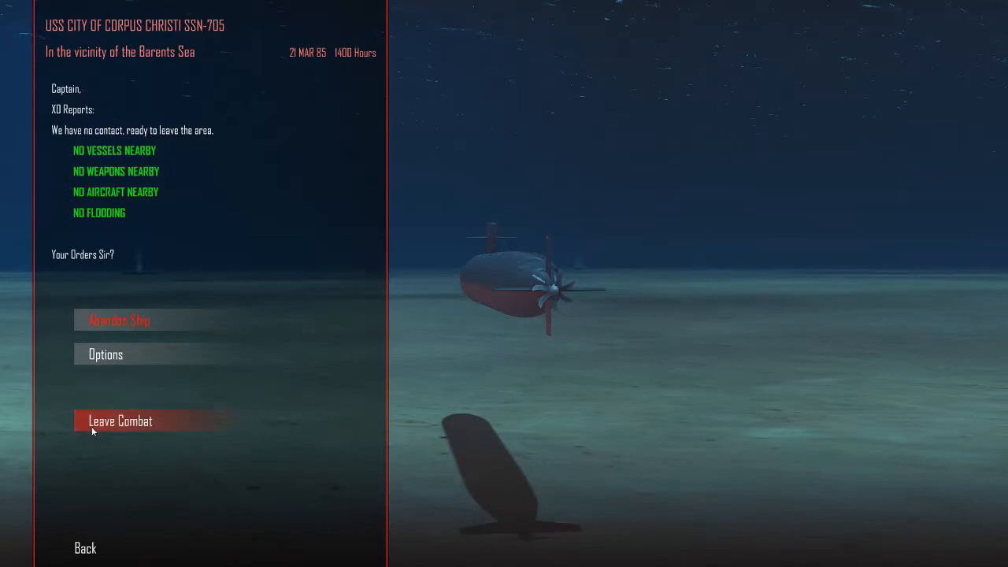
Leave combat and continue past the report listing Kanin, Udaloy and November sunk
left_click(120, 420)
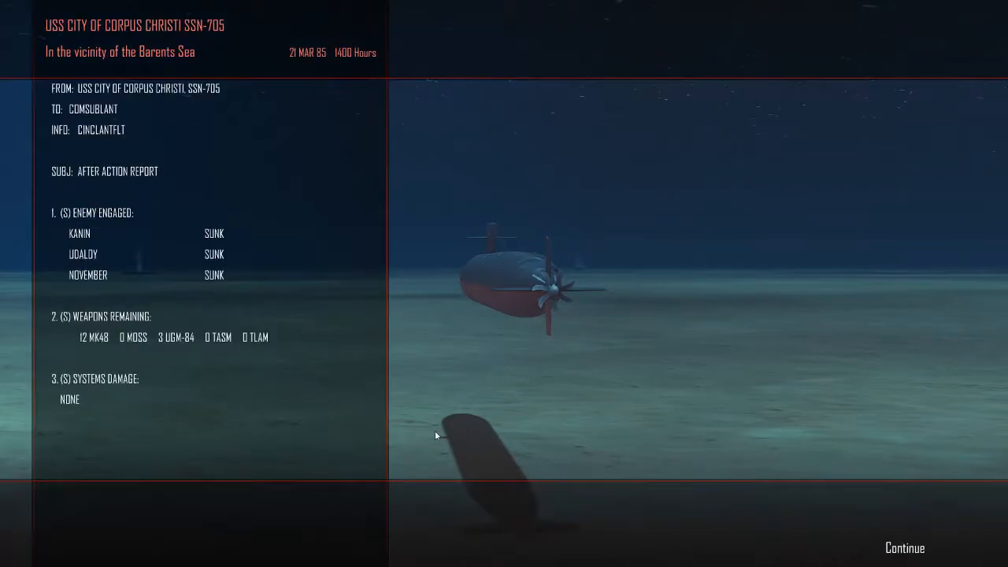
mouse_move(906, 552)
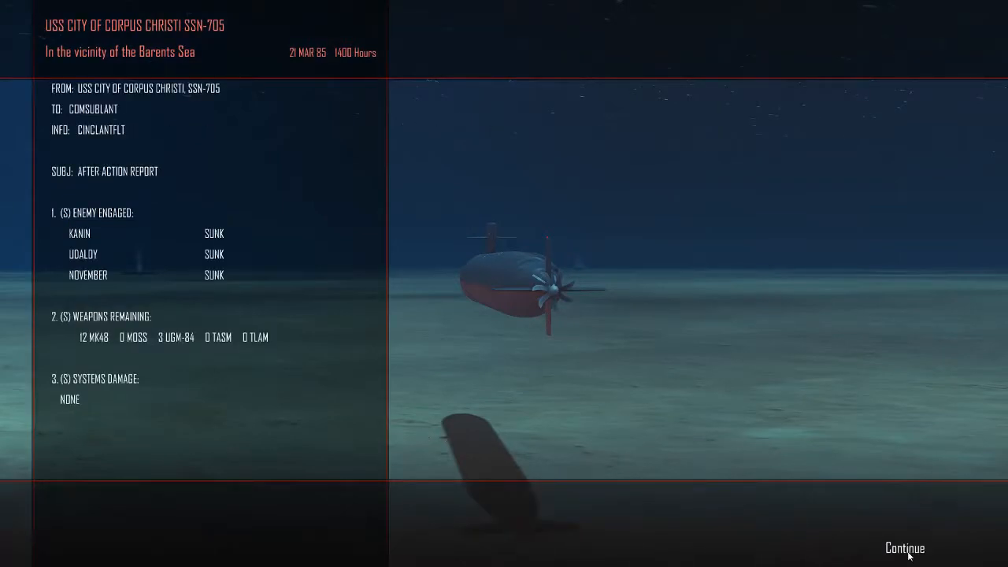
left_click(905, 548)
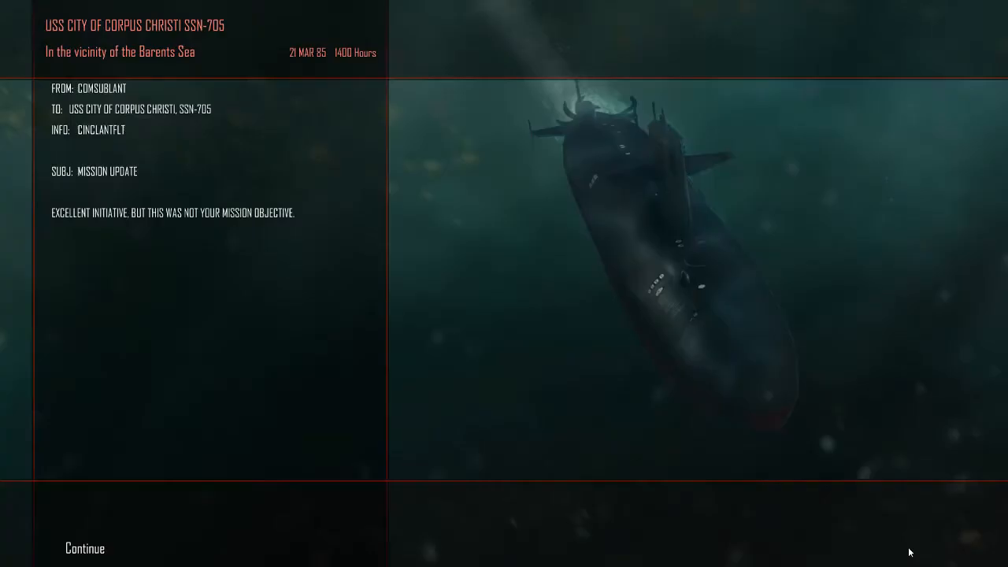
mouse_move(418, 397)
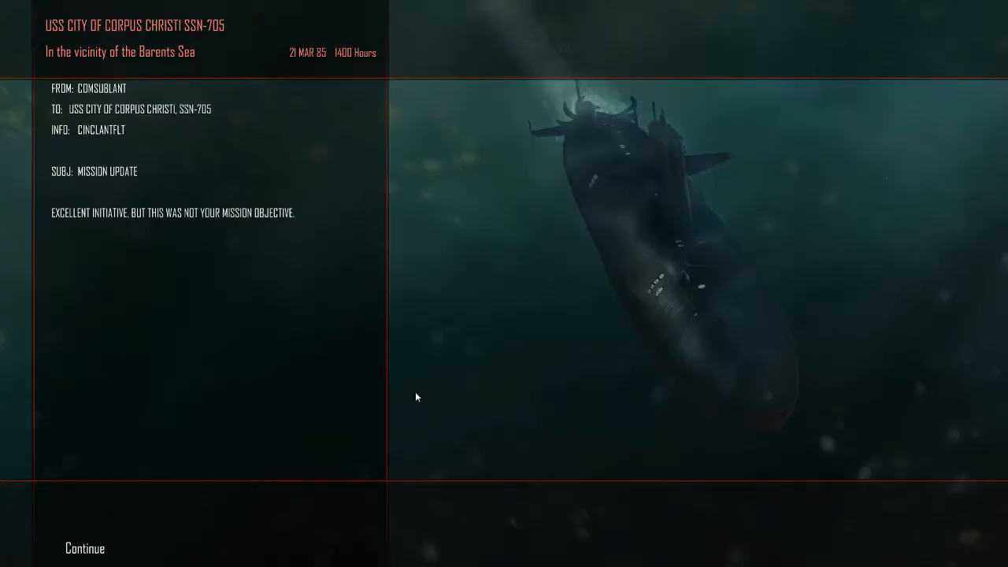
Dismiss the mission update and resume patrolling toward the next contact
left_click(84, 548)
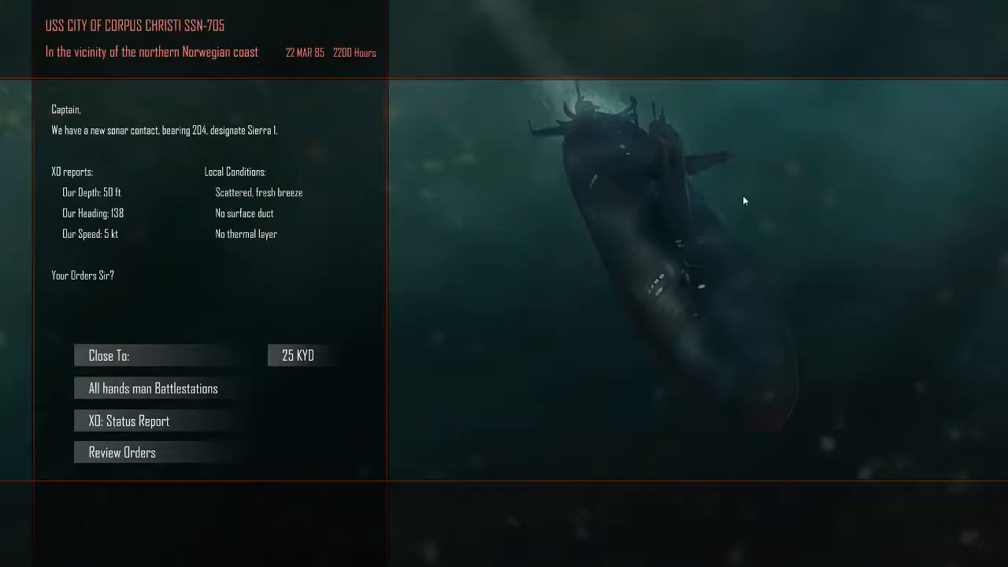
mouse_move(731, 232)
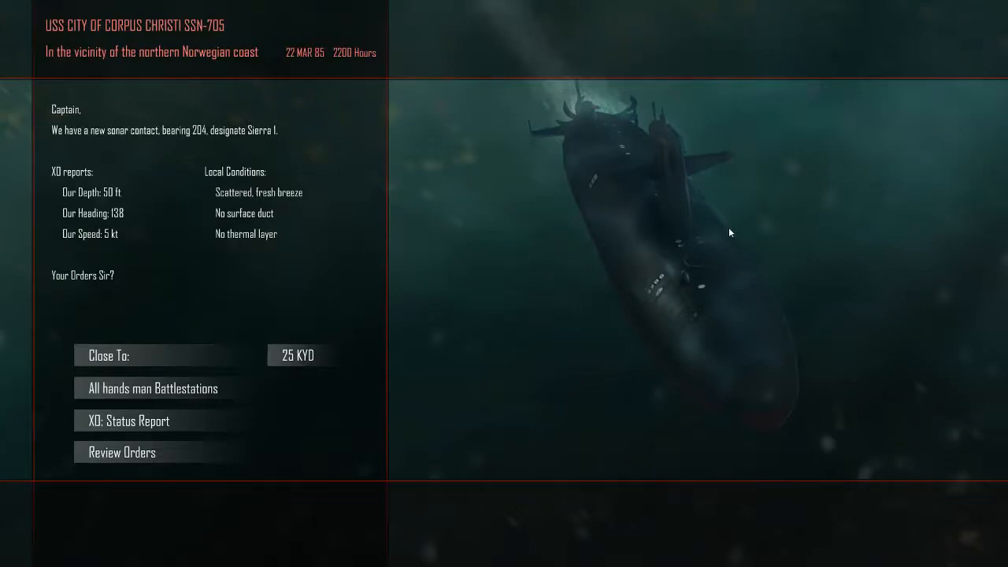
mouse_move(323, 434)
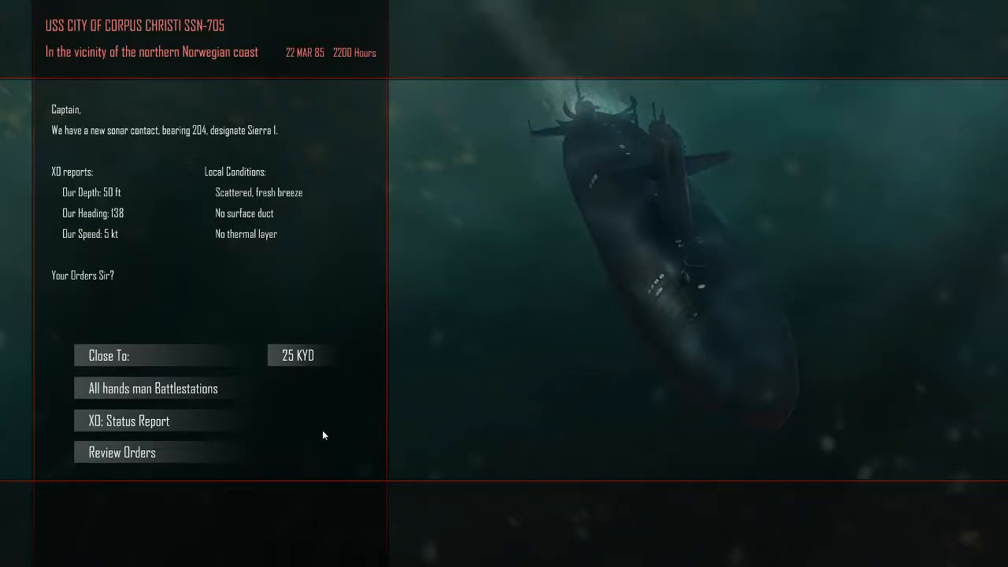
mouse_move(294, 384)
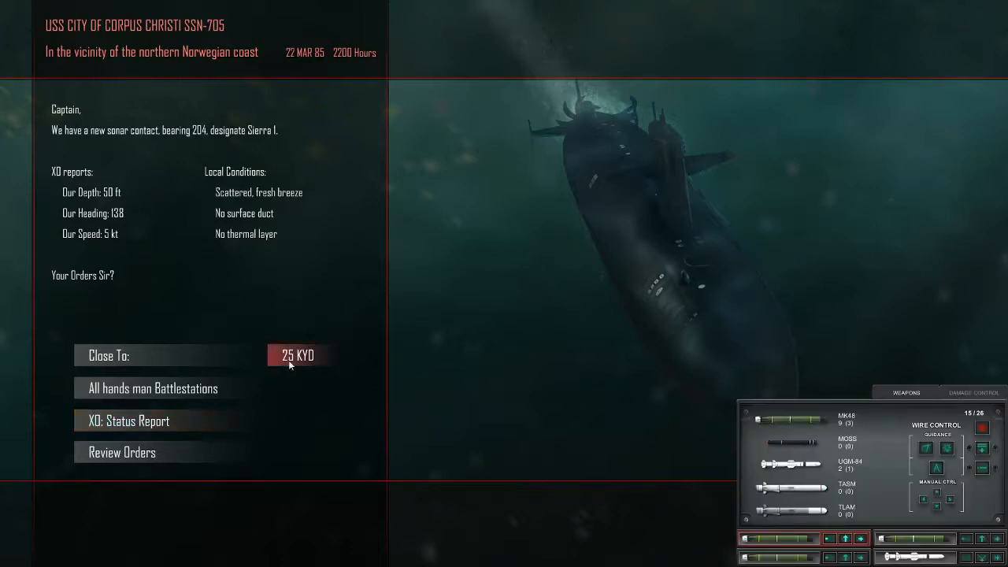
Close to 25 KYD on Sierra 1 to start the tactical battle
left_click(298, 355)
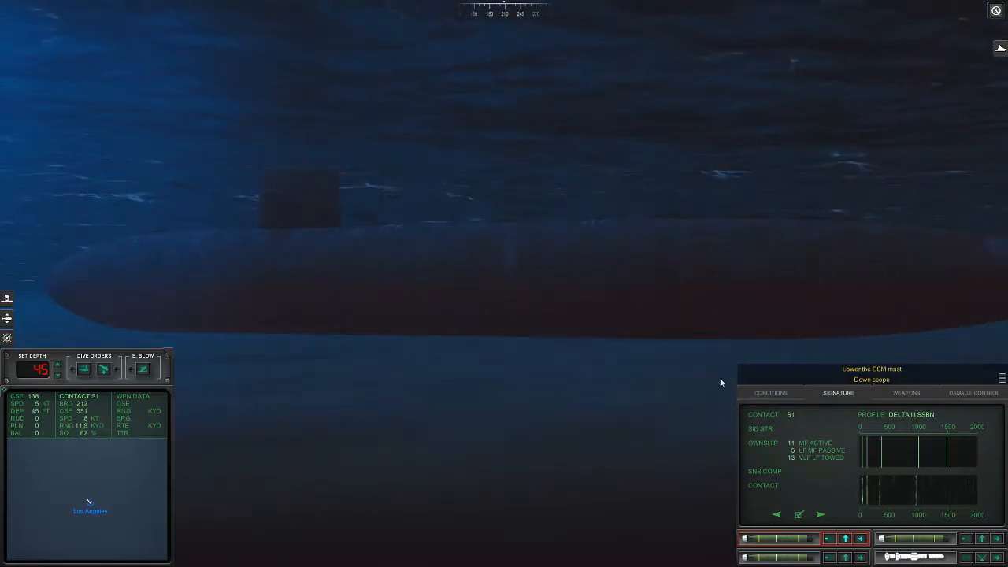
Order a dive to 700 ft and bring up the tactical map
left_click(769, 393)
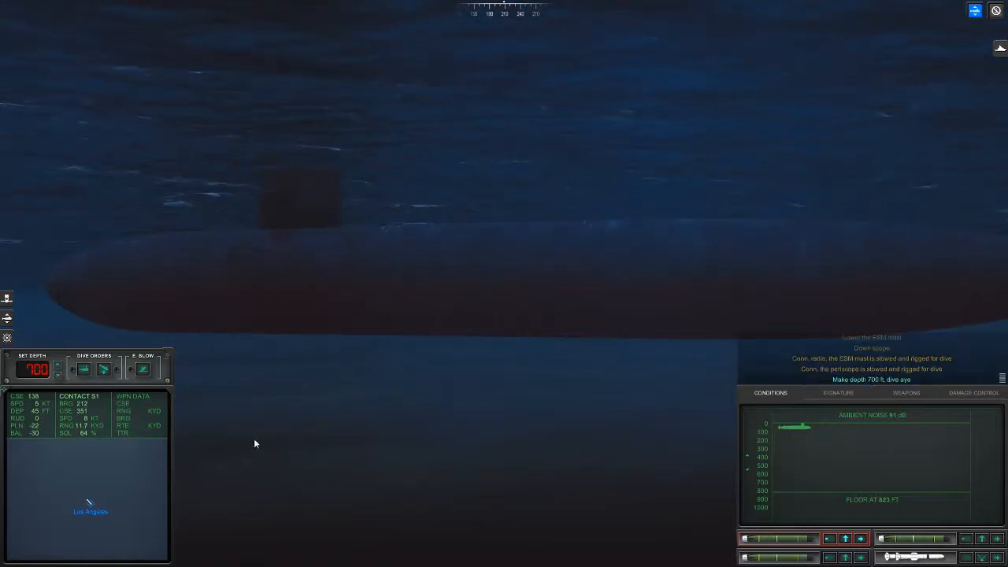
left_click(837, 394)
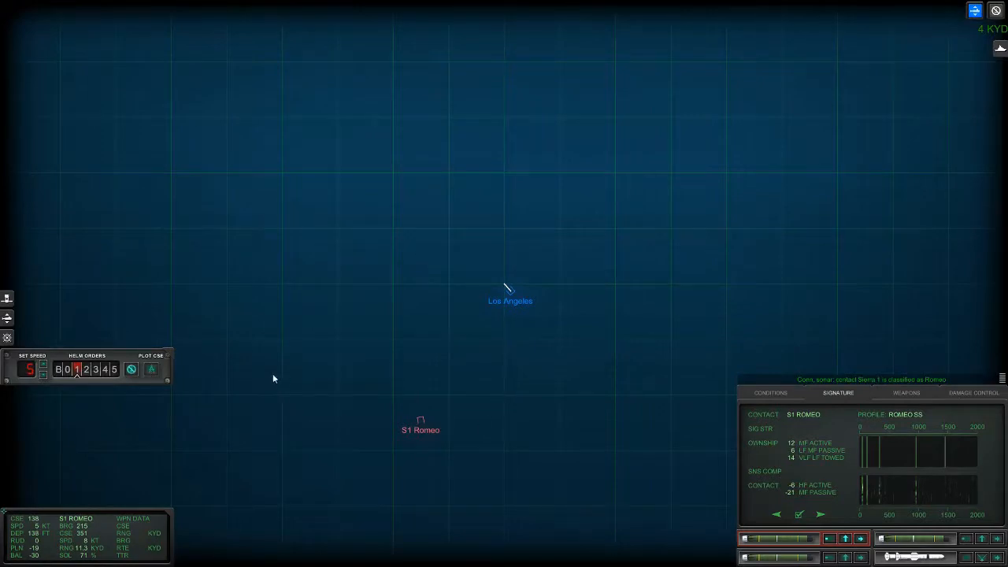
Attack the Romeo, then leave combat to reach its after-action report
left_click(769, 393)
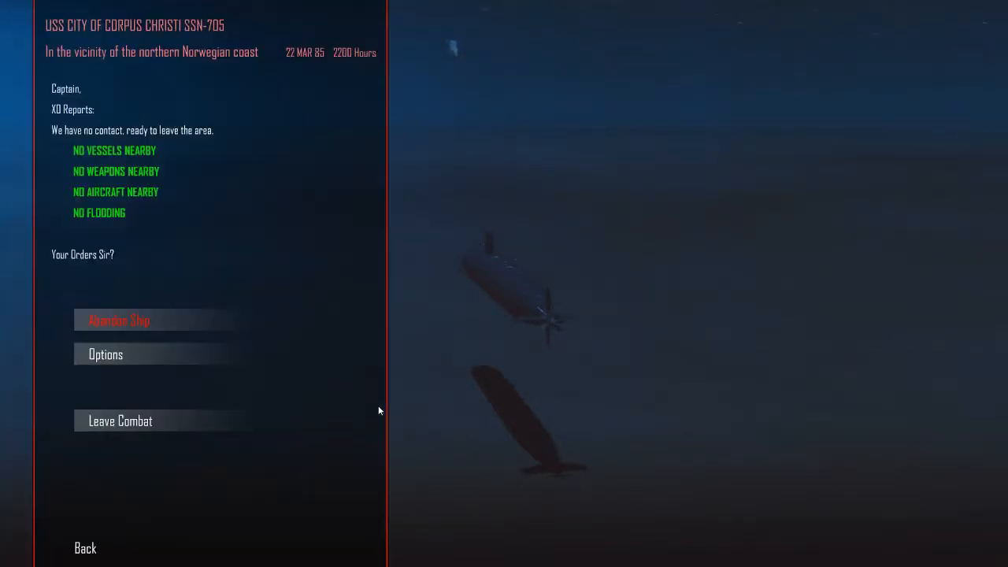
left_click(120, 421)
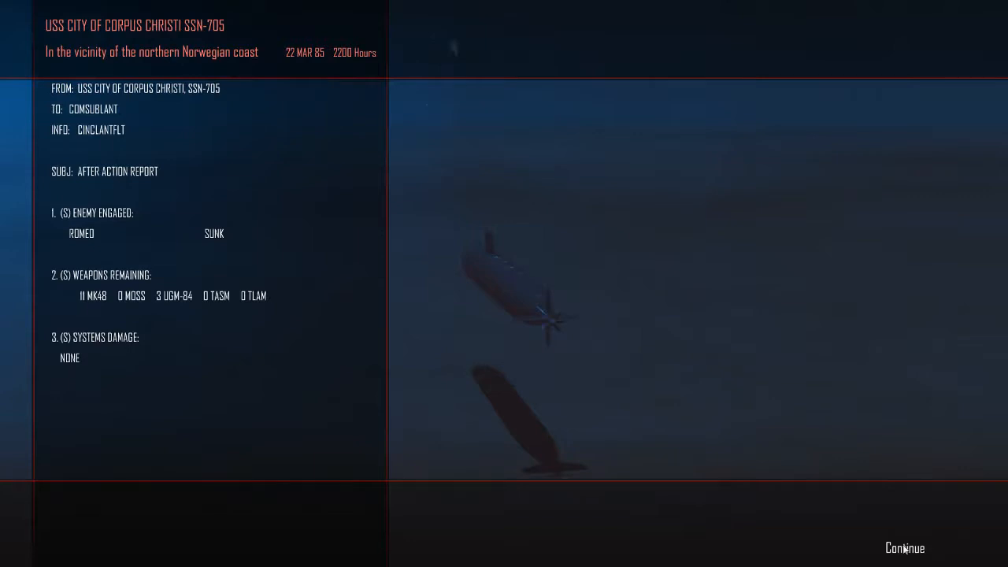
Continue past the mission update and set the Sierra 1 close-to range to 20 KYD
left_click(904, 548)
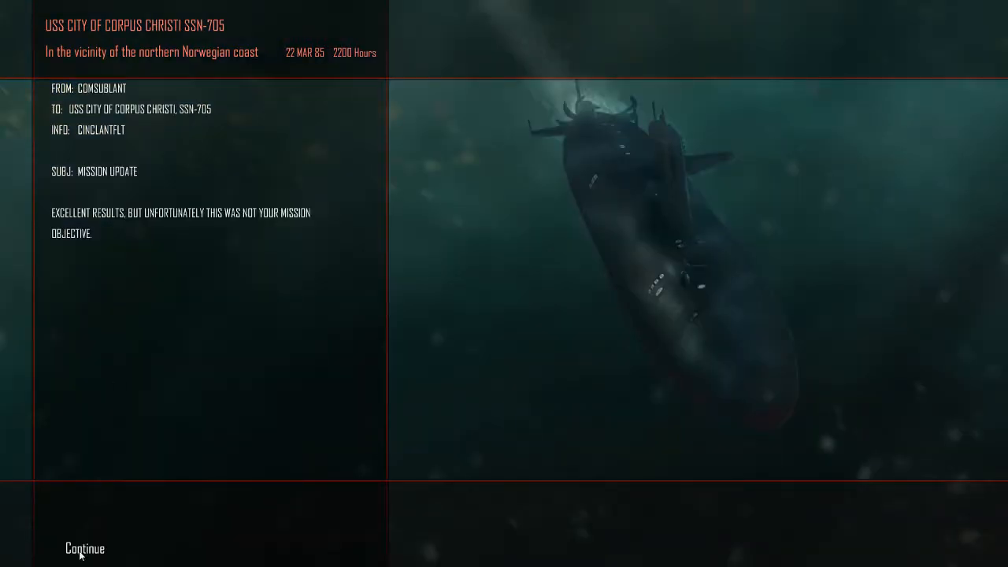
left_click(85, 548)
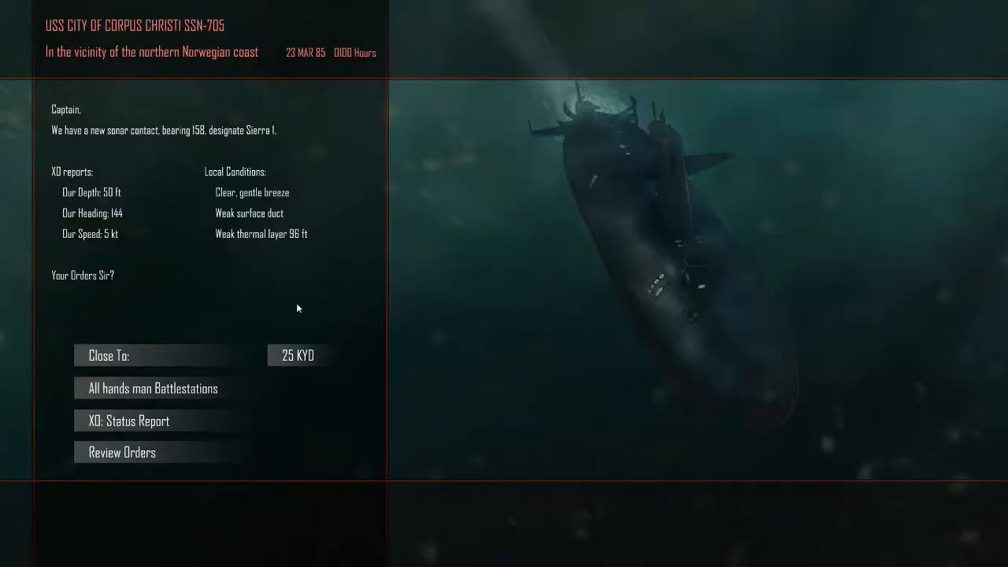
mouse_move(188, 290)
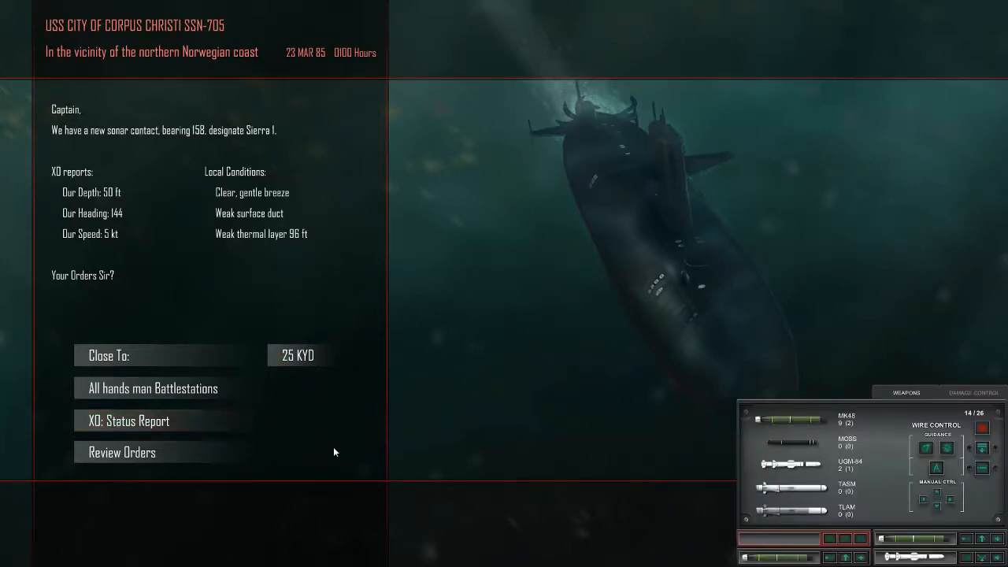
left_click(298, 356)
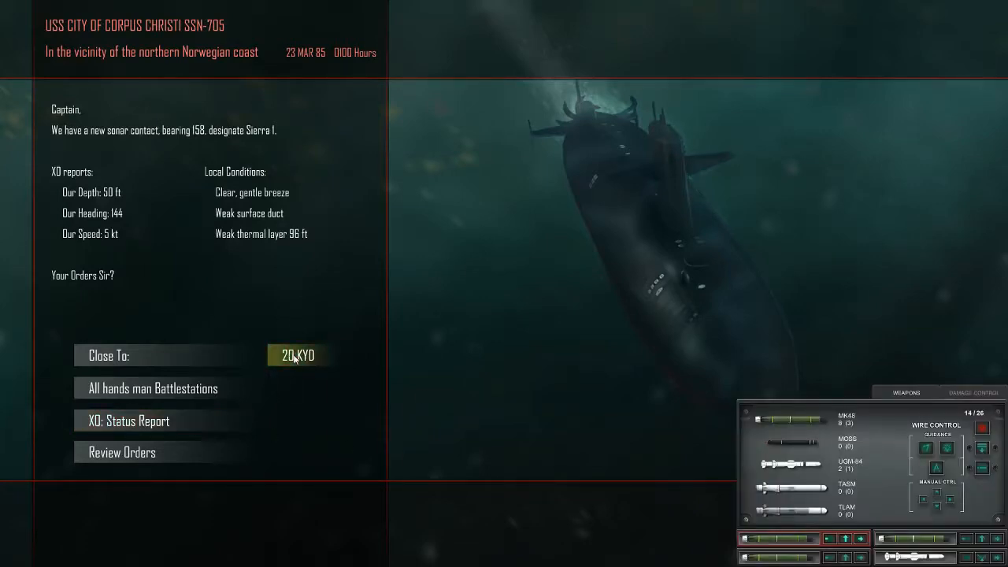
Begin the Sierra 1 engagement, switch to the tactical map and select contact S1
left_click(297, 355)
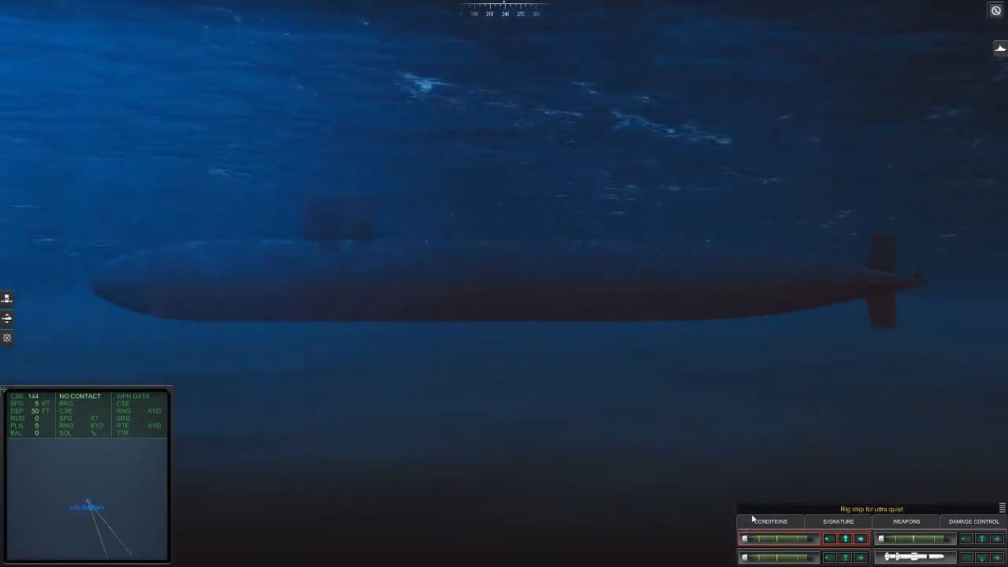
left_click(767, 520)
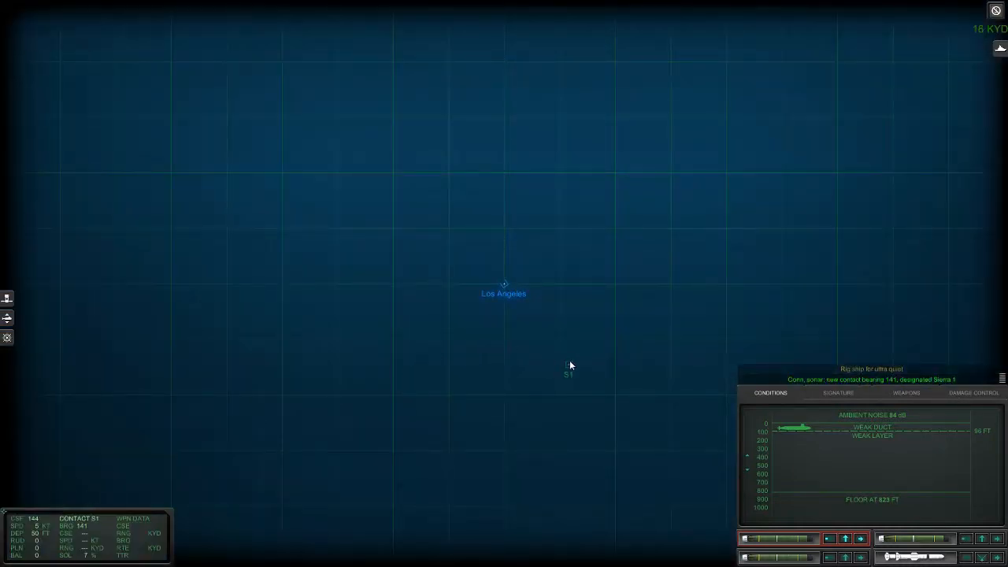
left_click(836, 393)
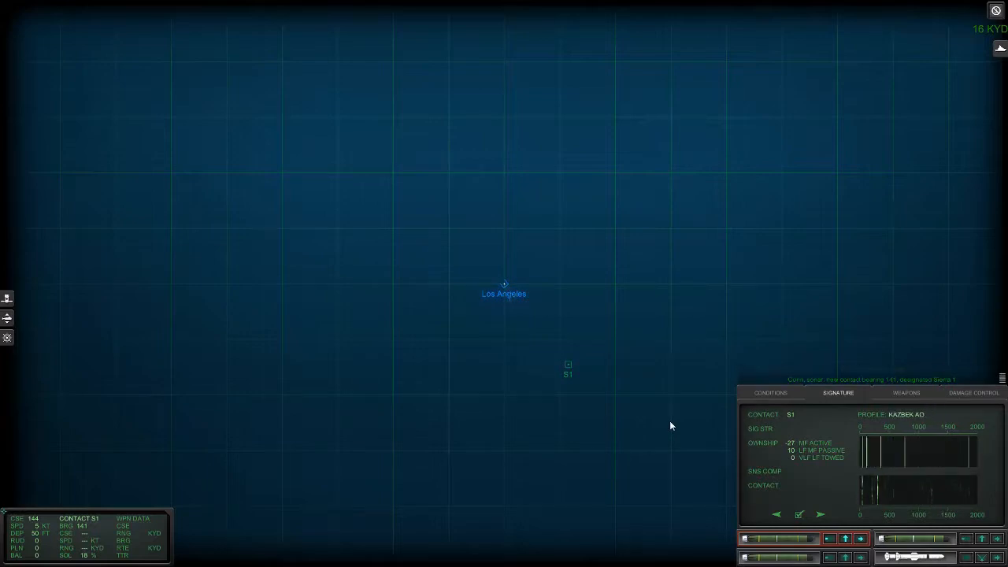
mouse_move(25, 318)
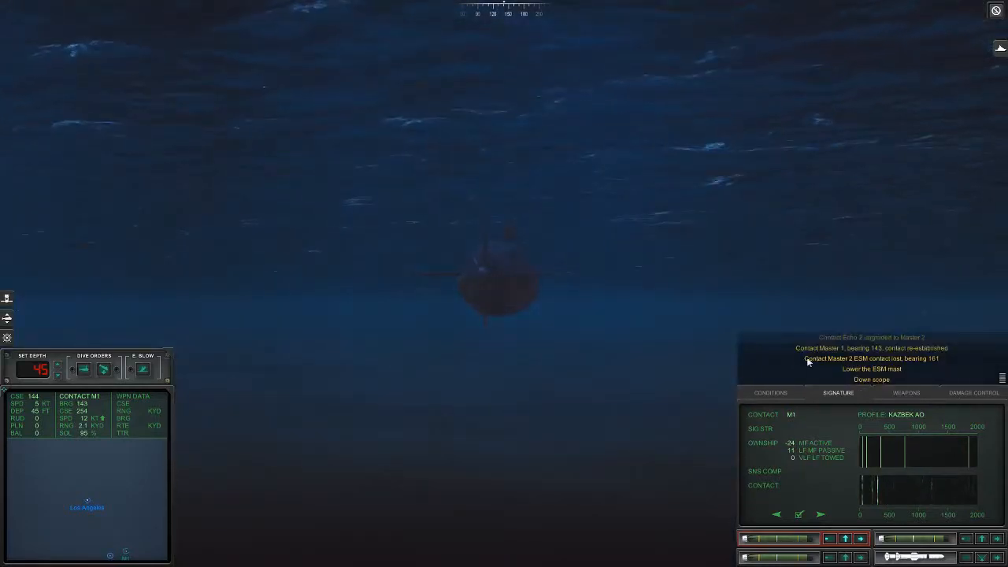
Track the M1 Kresta II contact on the tactical map during the 700 ft dive
left_click(769, 393)
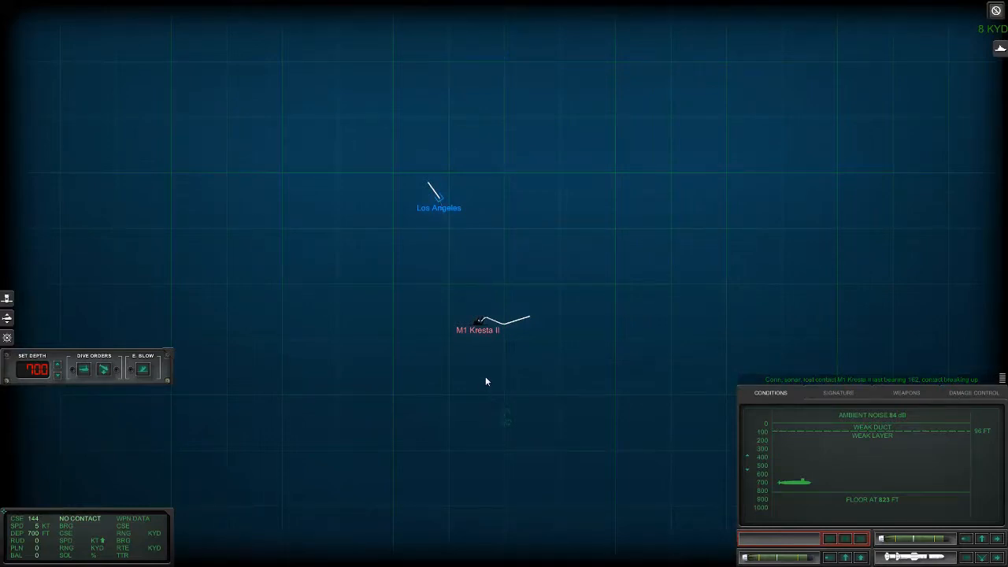
mouse_move(482, 386)
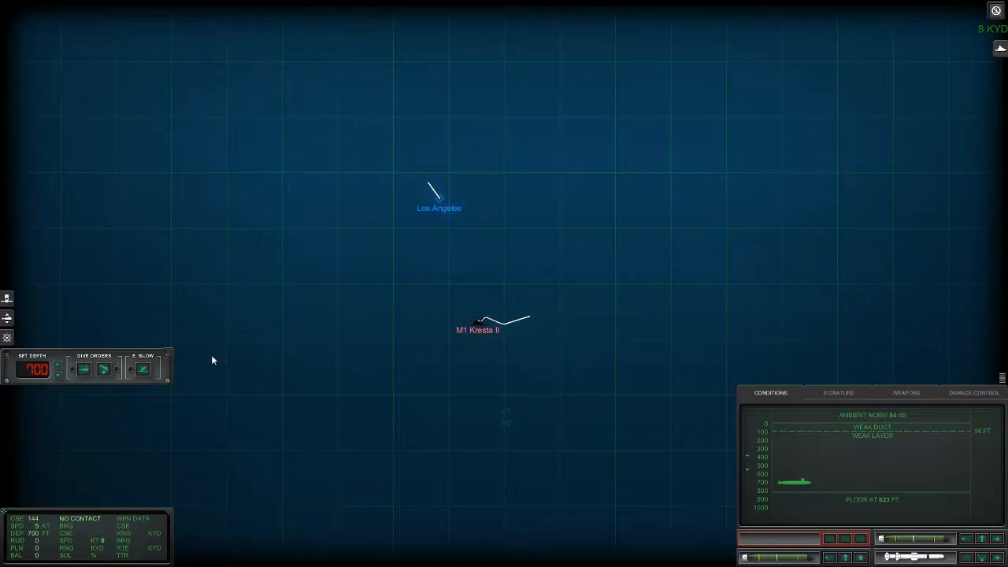
mouse_move(673, 502)
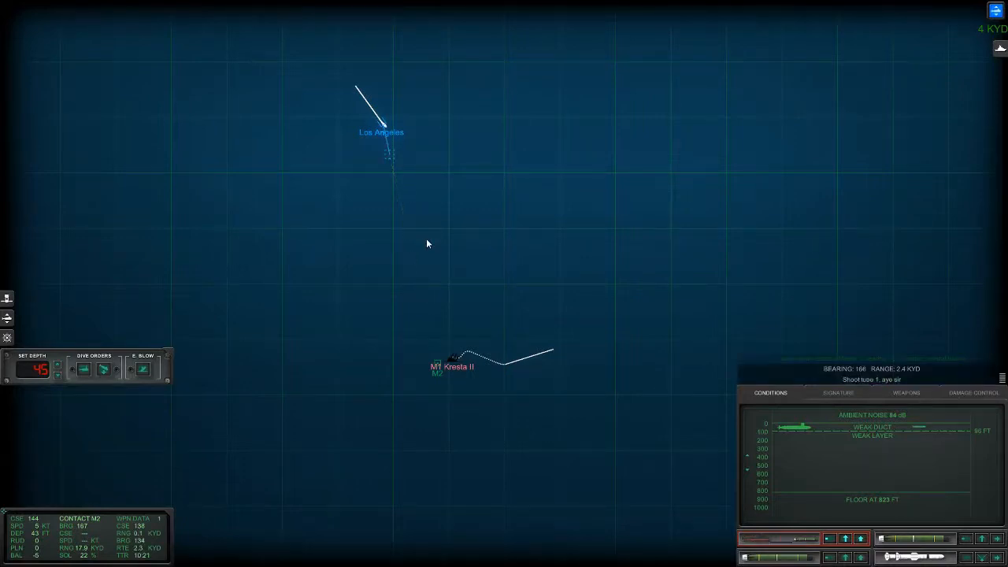
mouse_move(842, 419)
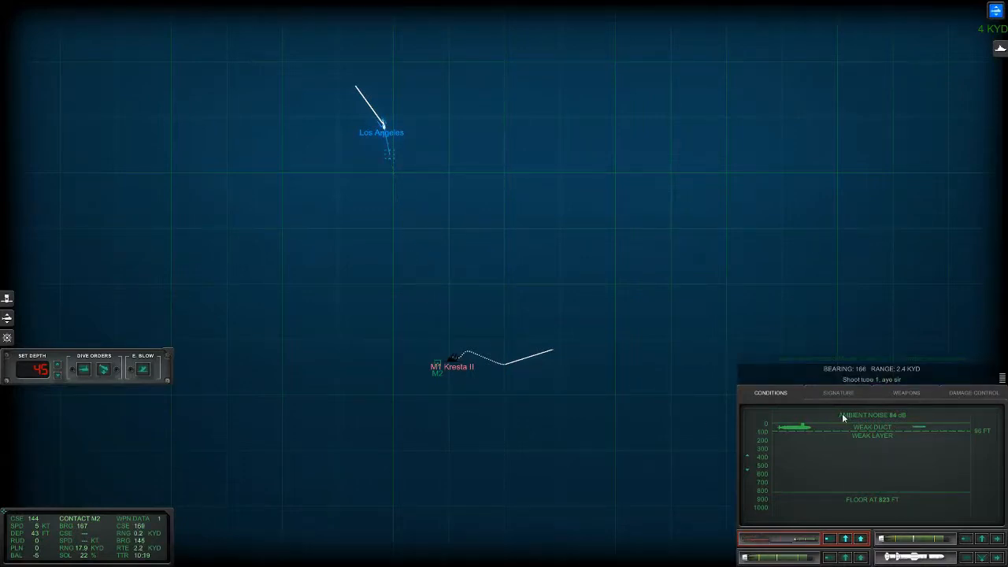
Show contact M2's sonar signature, identifying it as a Kashin destroyer
left_click(836, 393)
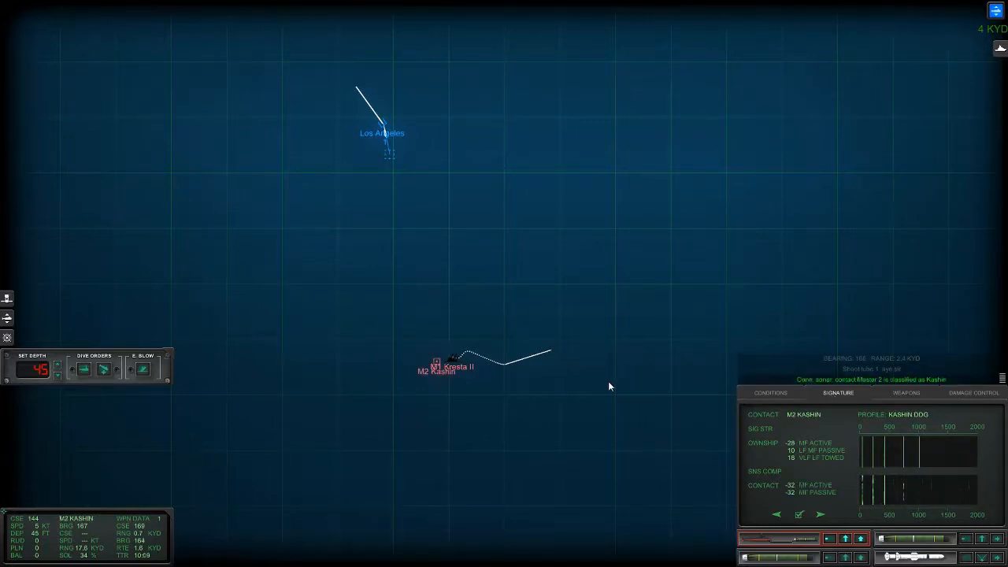
mouse_move(635, 414)
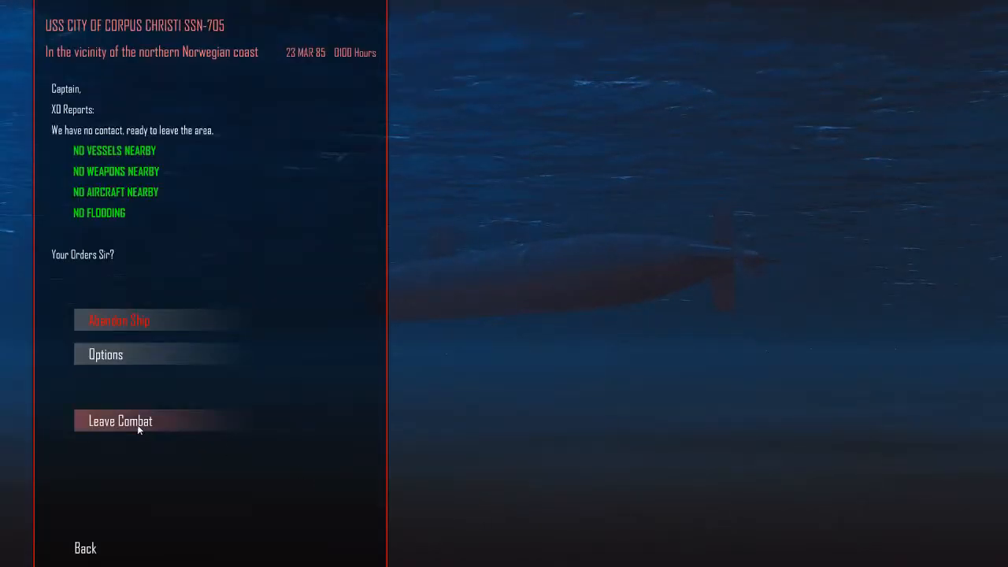
Leave combat to get the report listing the Kresta II and Krivak I sunk
left_click(120, 421)
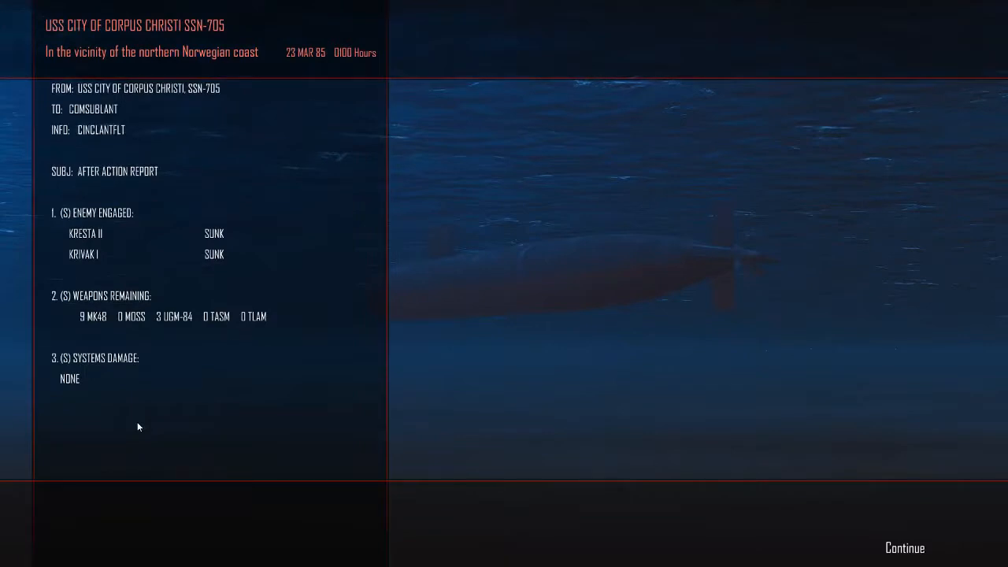
mouse_move(472, 431)
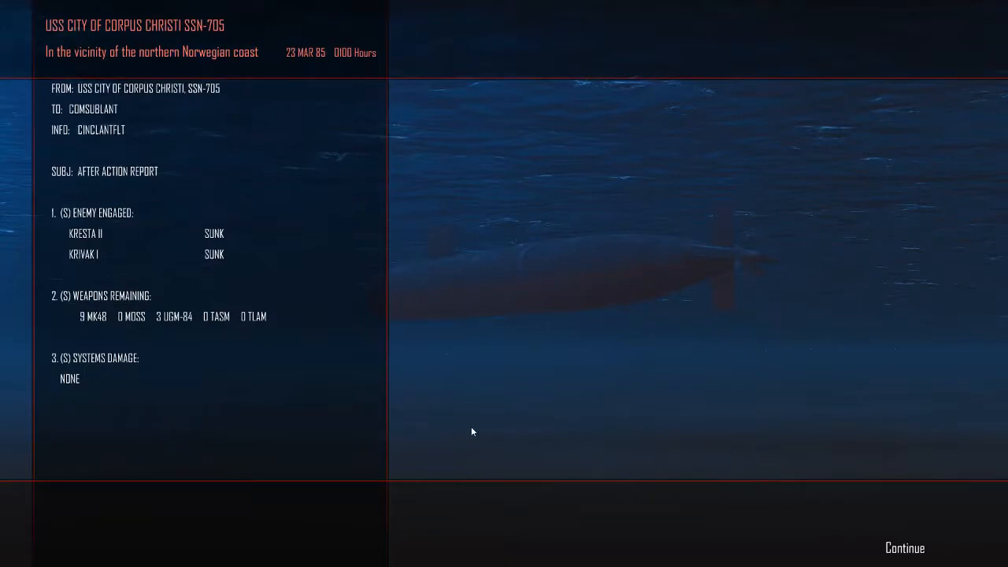
mouse_move(623, 461)
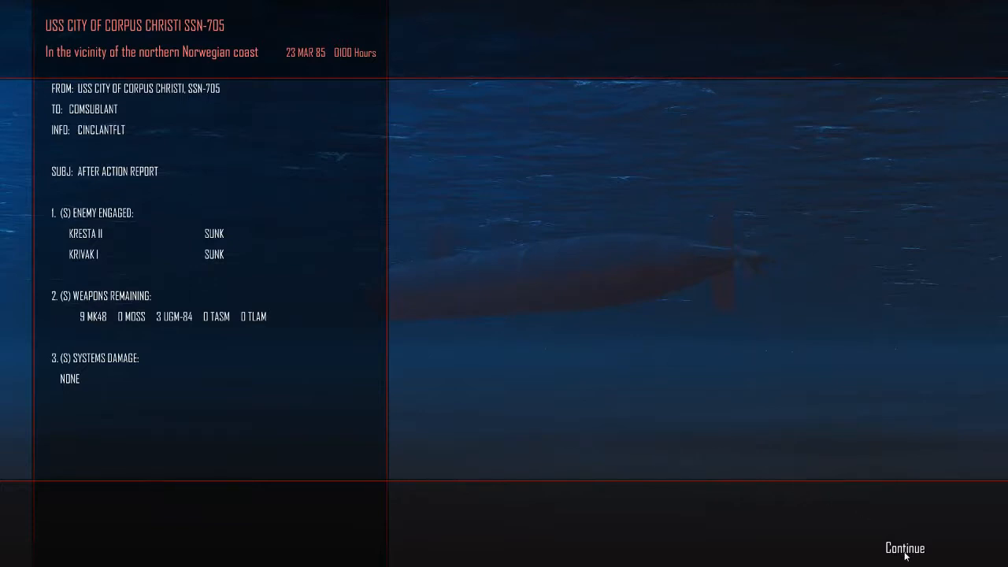
Continue past the after-action report and mission update, then man battle stations against Sierra 1
left_click(904, 547)
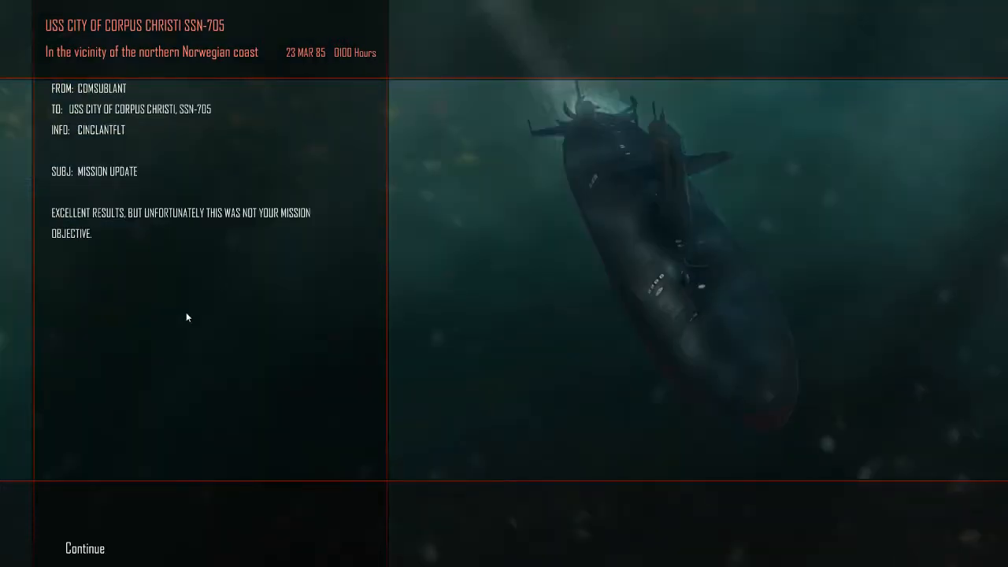
left_click(83, 548)
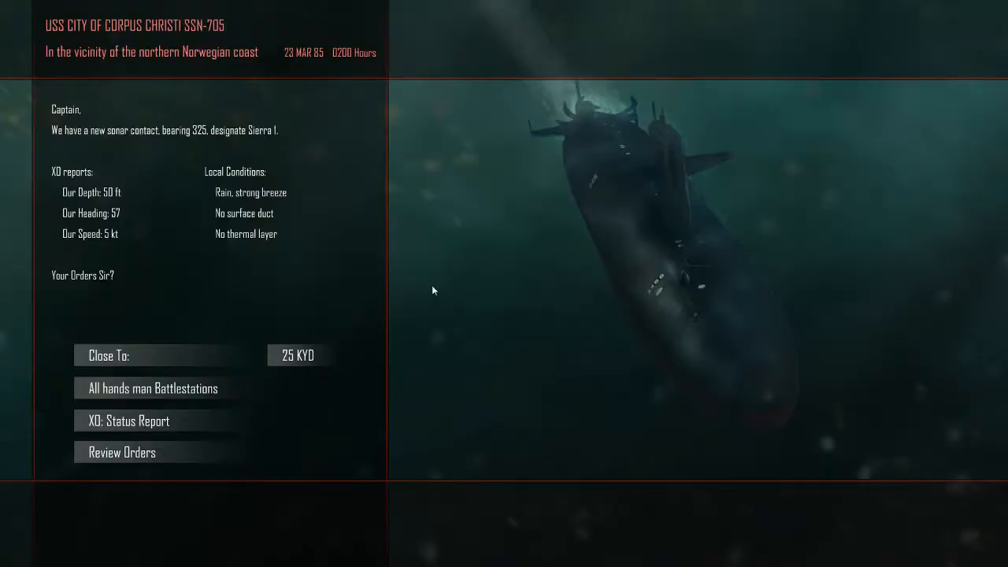
mouse_move(135, 211)
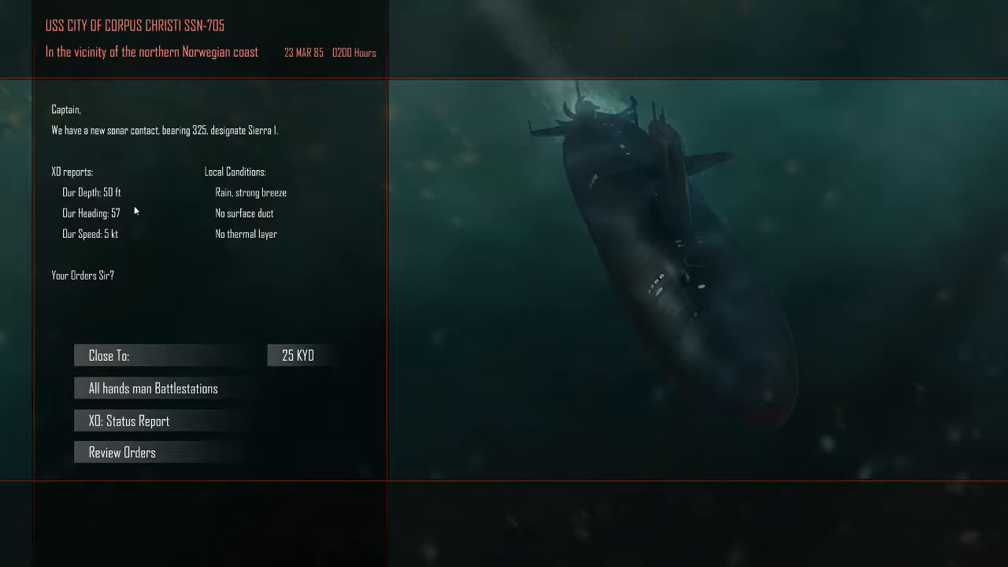
mouse_move(130, 238)
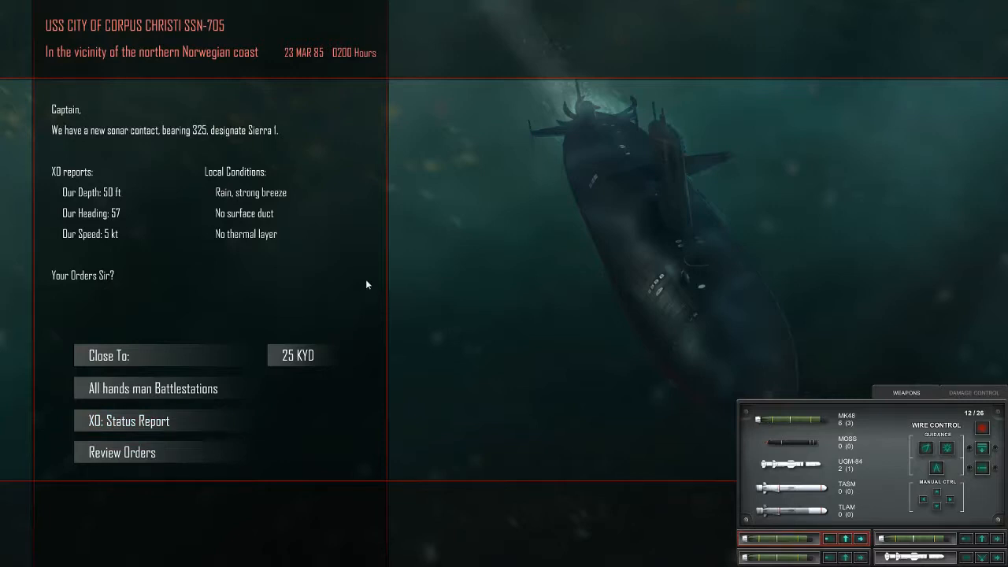
left_click(298, 355)
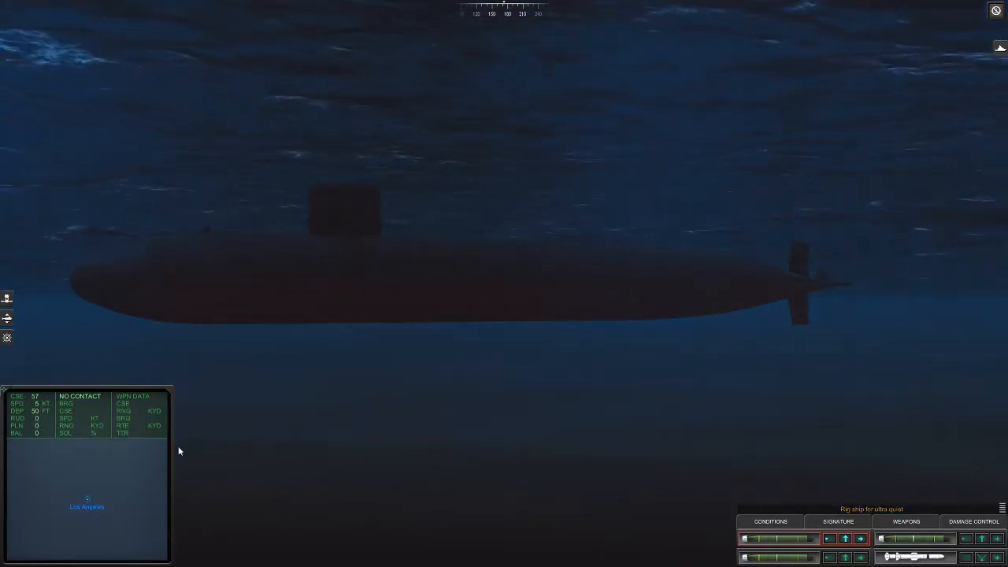
mouse_move(81, 501)
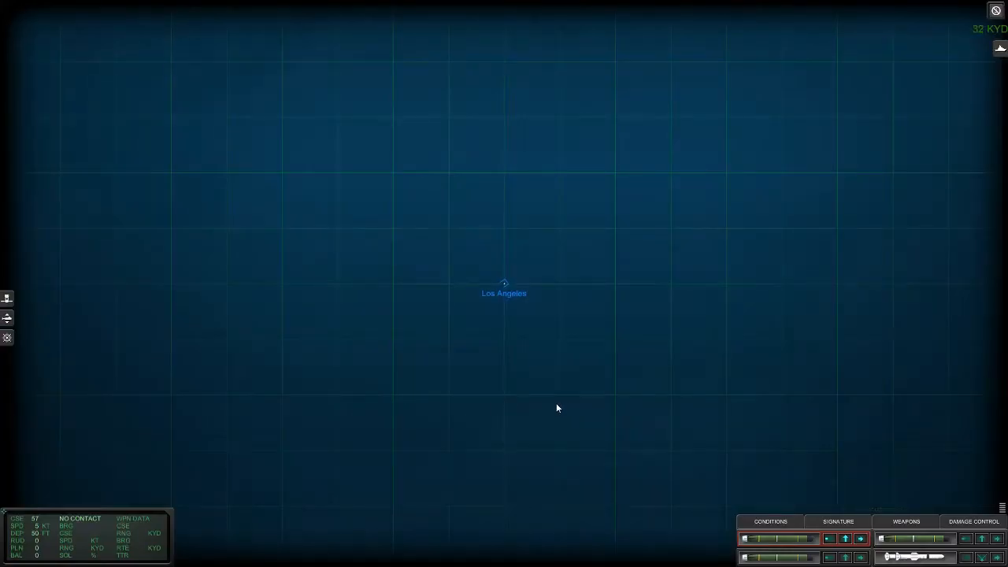
Show the sea conditions, with ambient noise and the sea floor at 923 ft
left_click(770, 522)
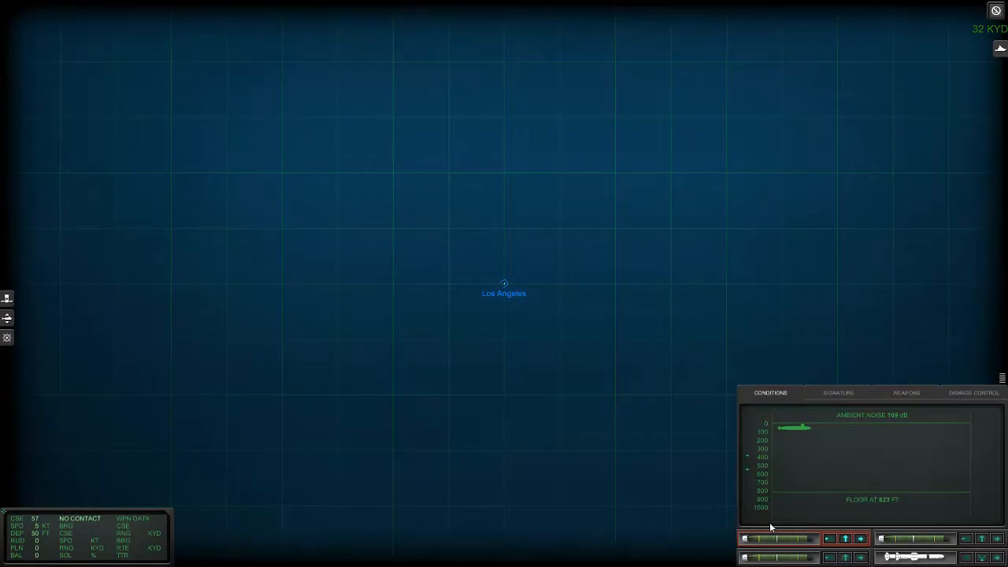
mouse_move(546, 442)
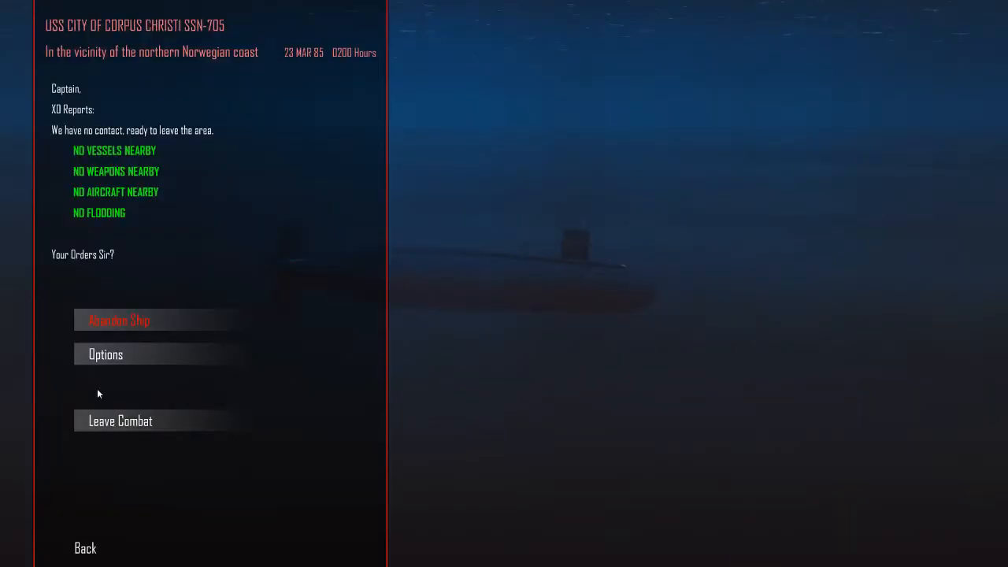
Leave combat and continue past the after-action report and mission update
left_click(120, 420)
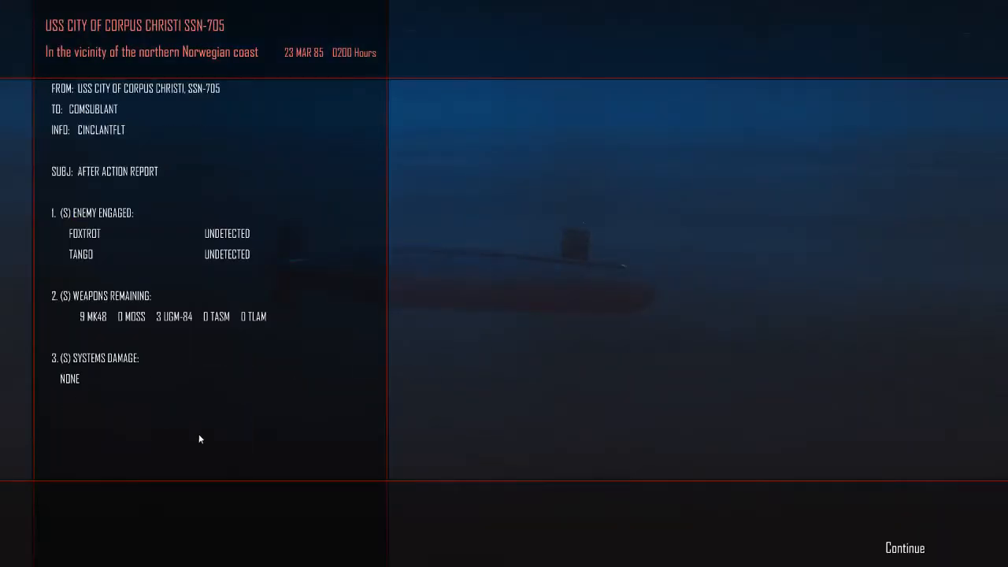
mouse_move(906, 551)
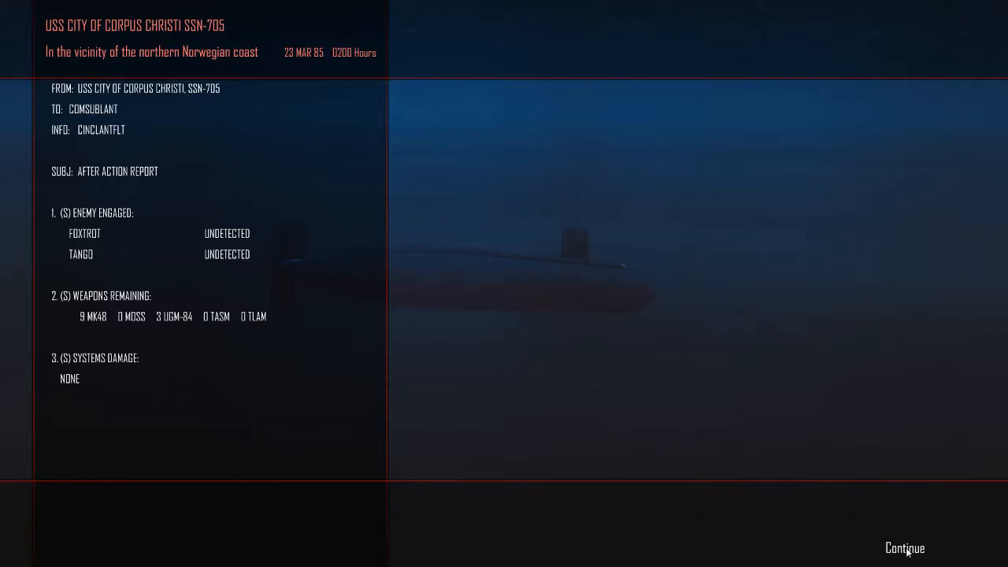
left_click(905, 548)
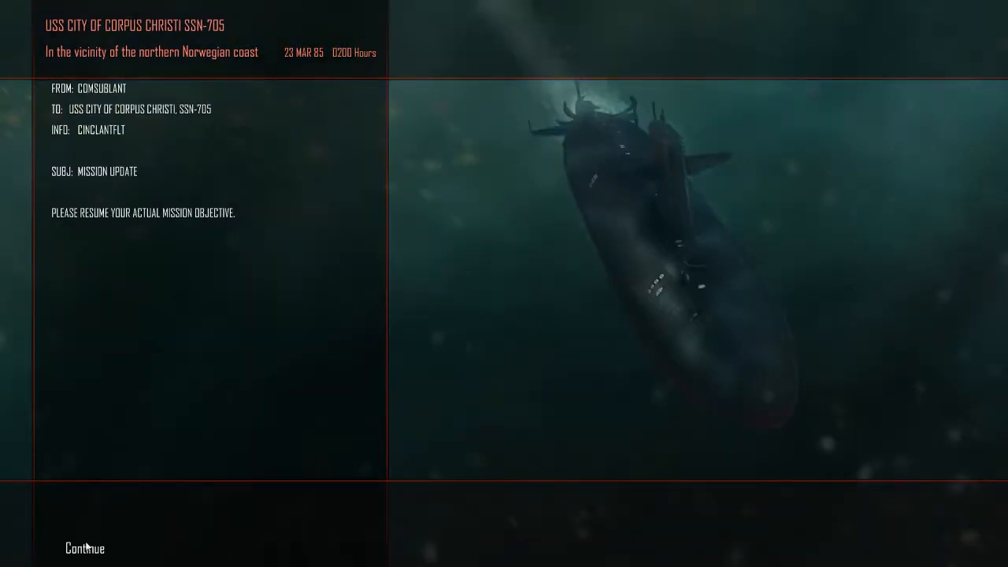
left_click(83, 548)
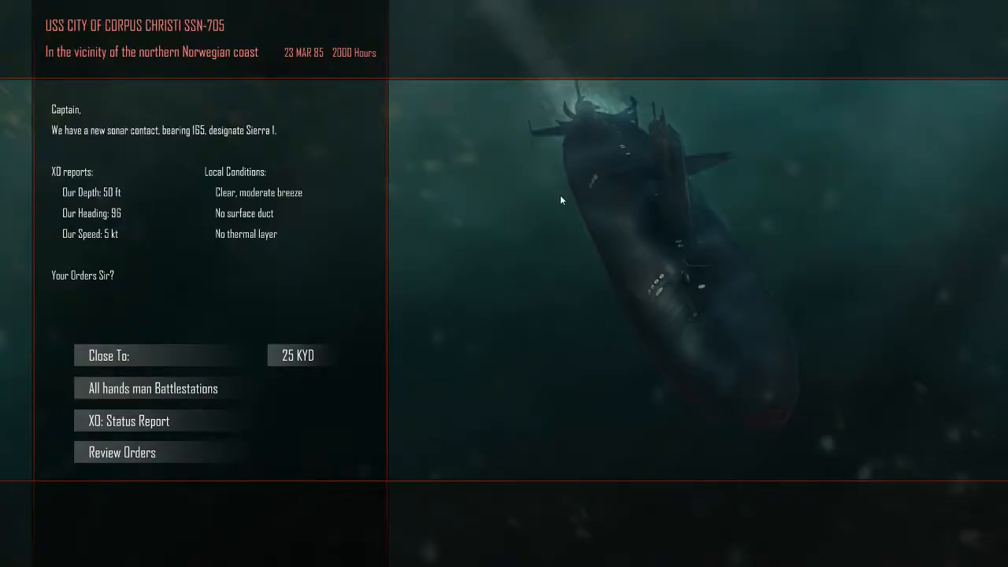
mouse_move(344, 221)
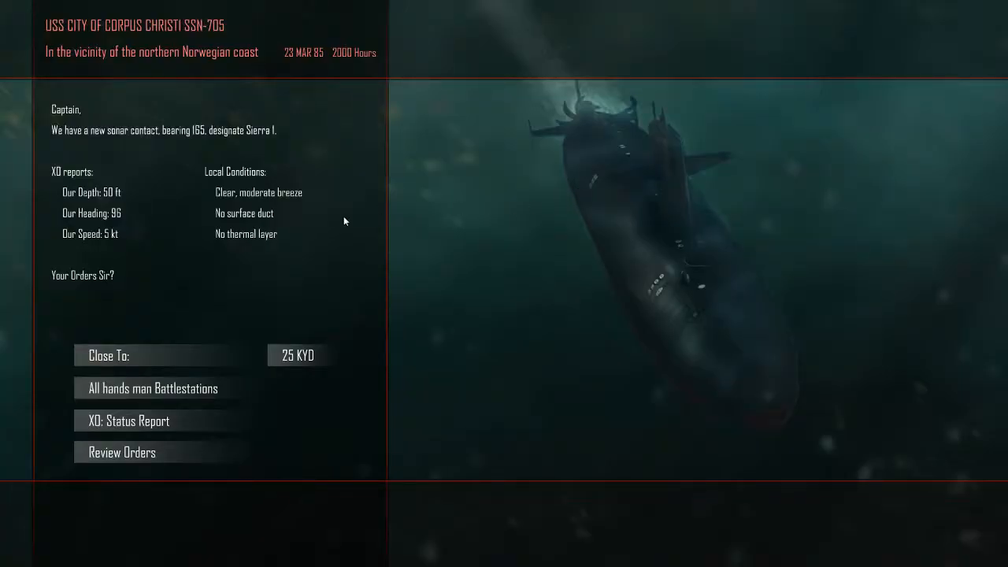
mouse_move(260, 269)
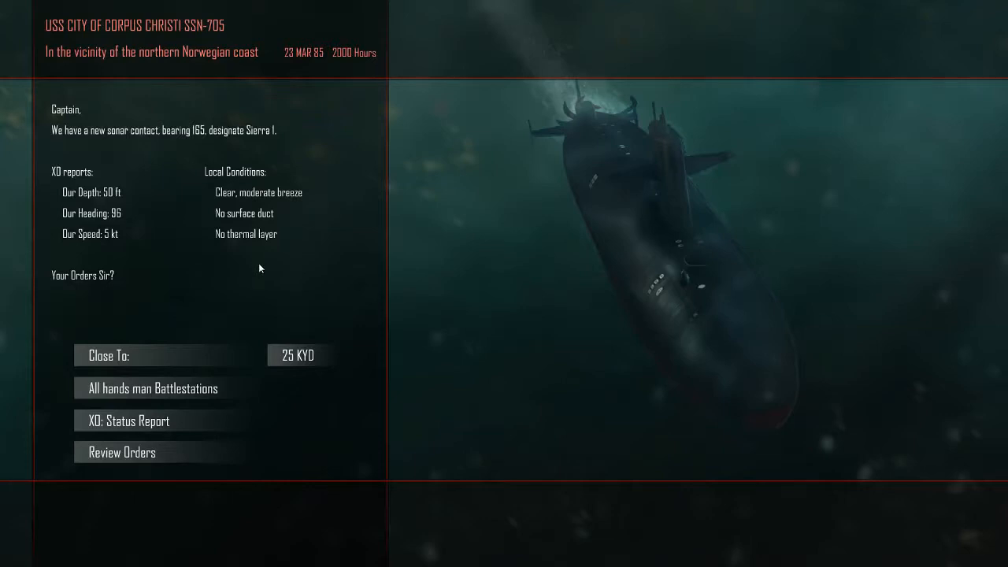
mouse_move(253, 288)
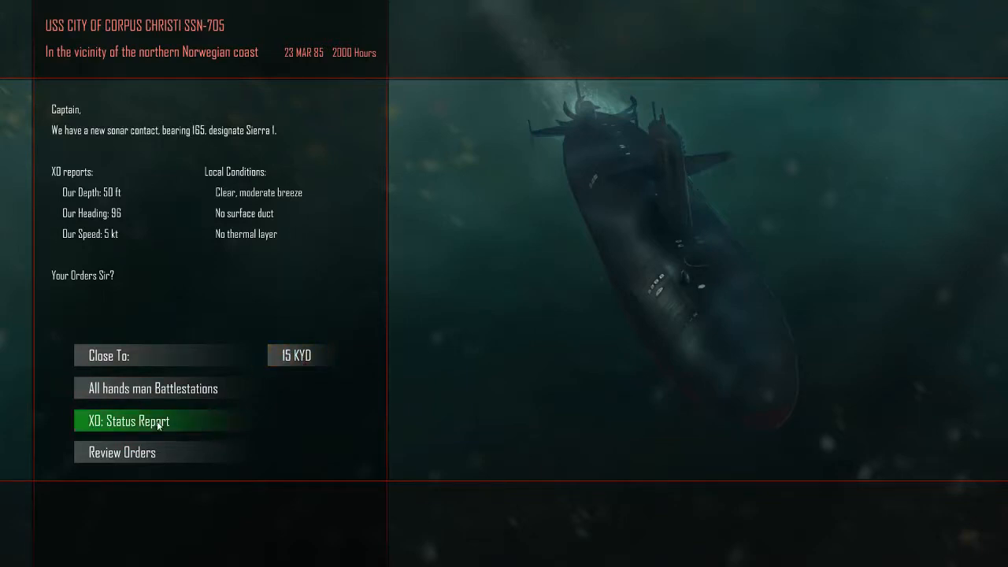
Start the Sierra 1 engagement at 15 kyd, revealing a Romeo submarine
left_click(157, 421)
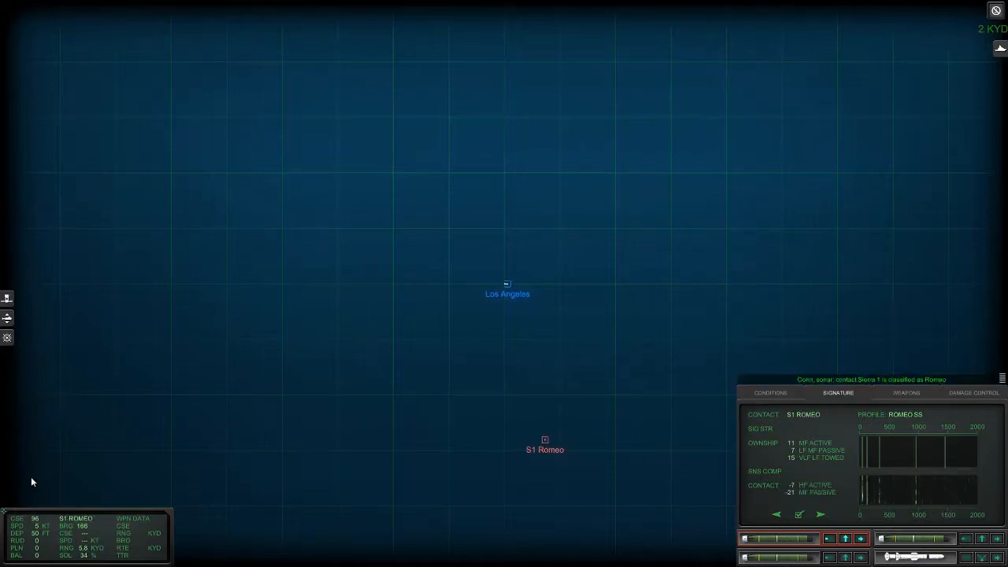
mouse_move(30, 366)
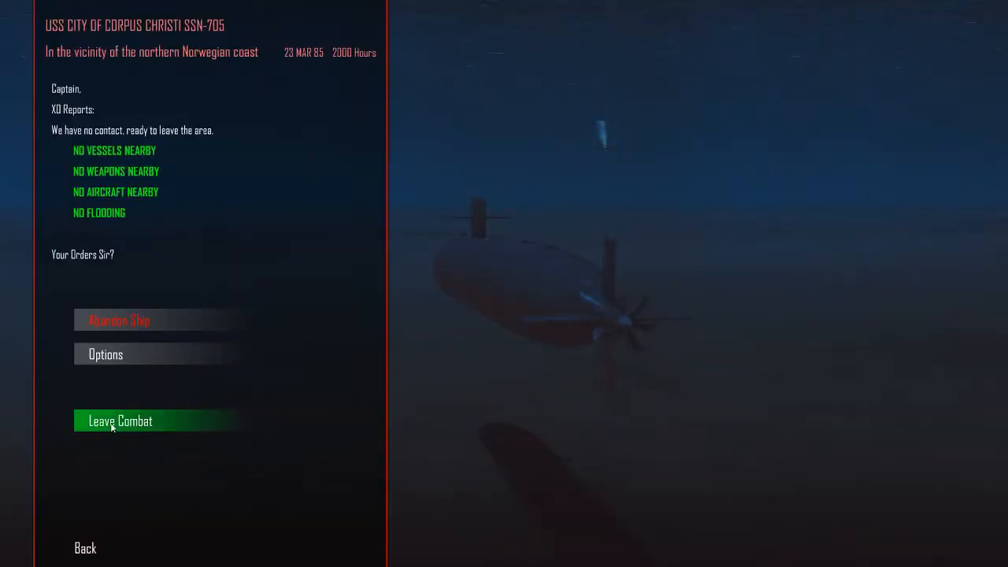
Leave combat and continue past the Romeo-sunk report and the mission update
left_click(120, 421)
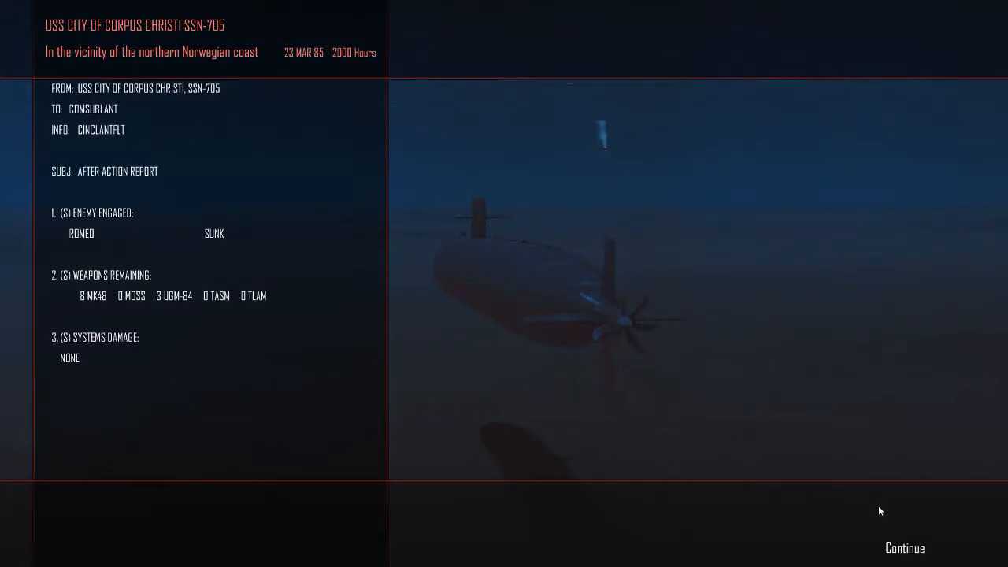
left_click(904, 547)
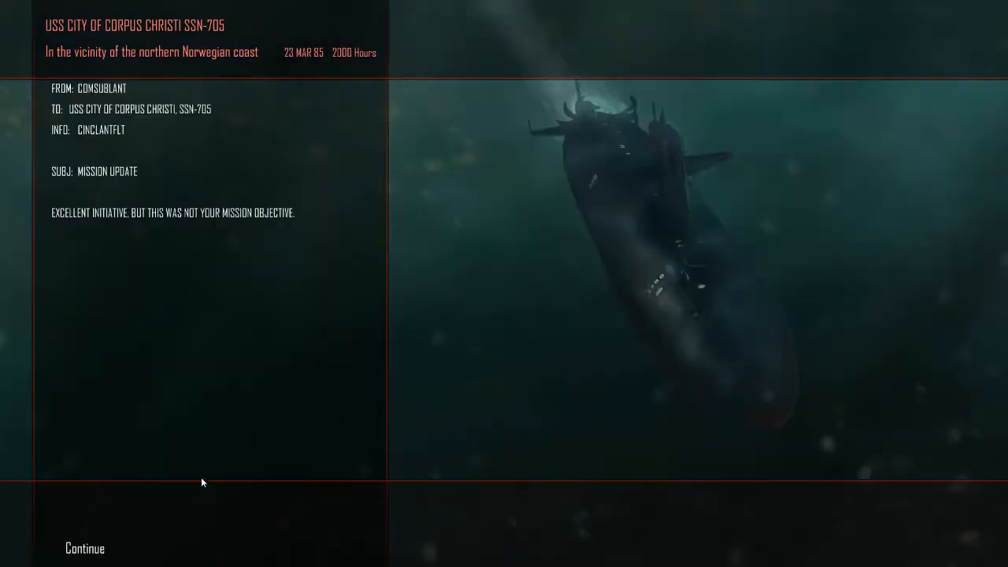
left_click(82, 548)
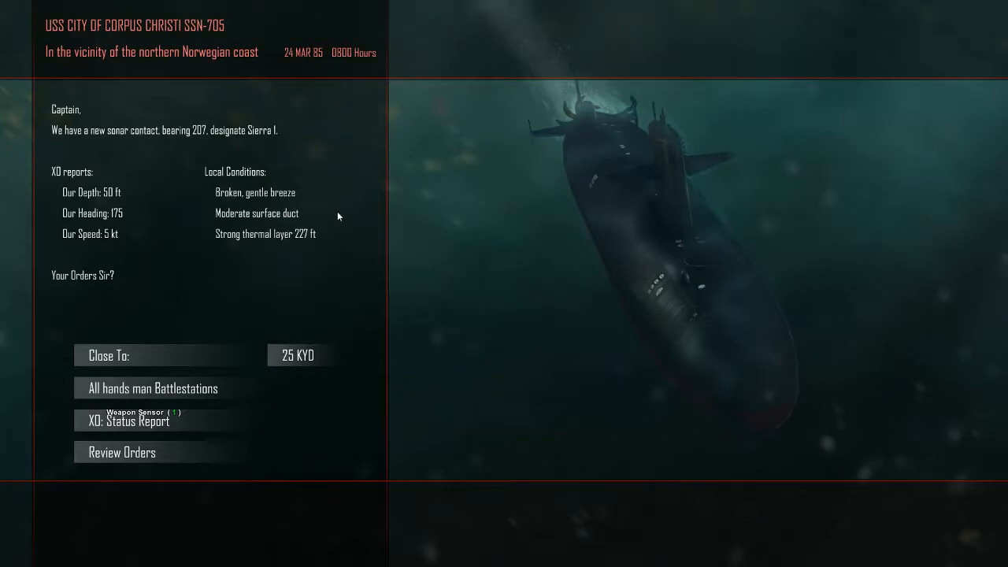
mouse_move(302, 252)
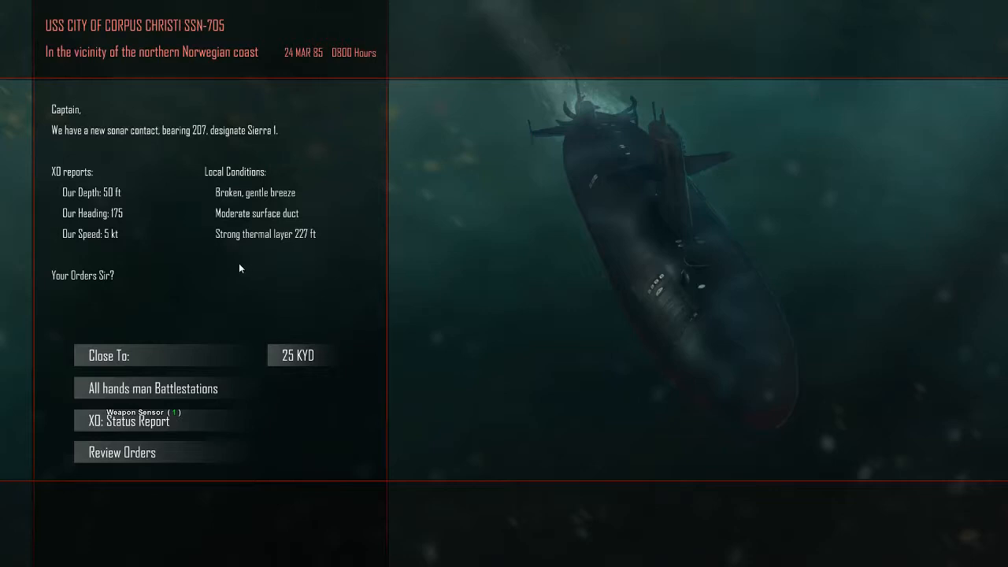
mouse_move(240, 289)
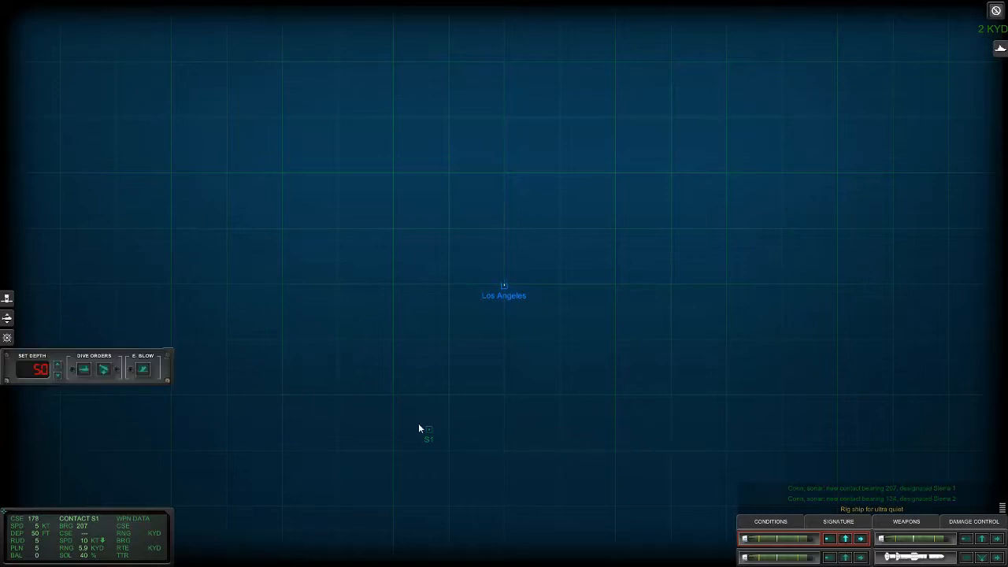
Check the sea conditions and order a dive to 700 ft, below the layer
left_click(768, 521)
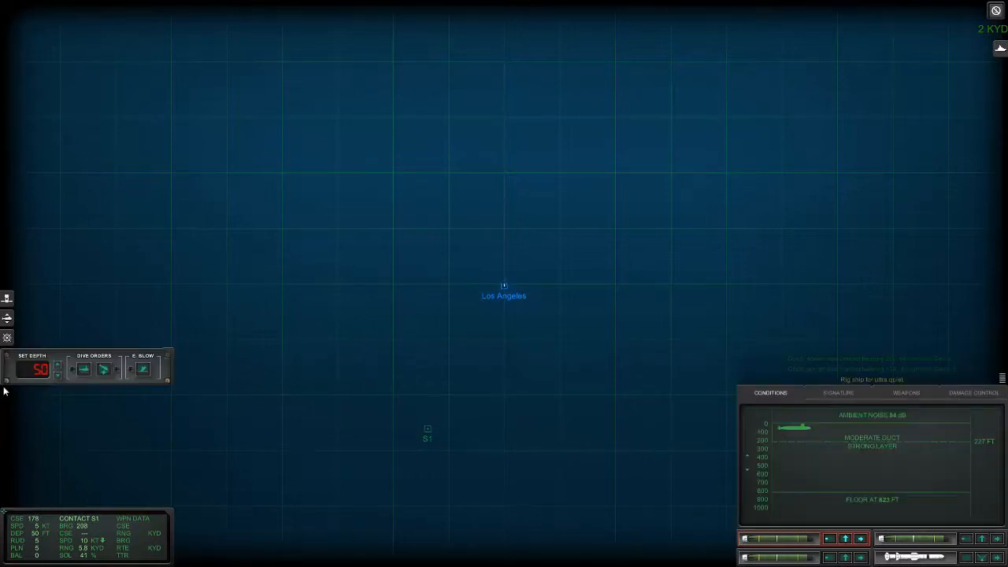
left_click(57, 366)
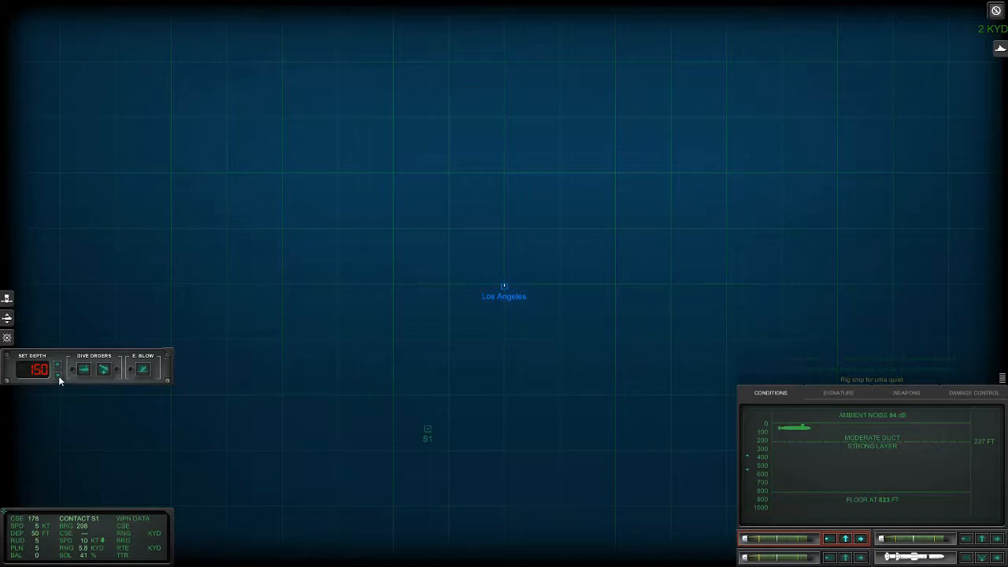
left_click(58, 378)
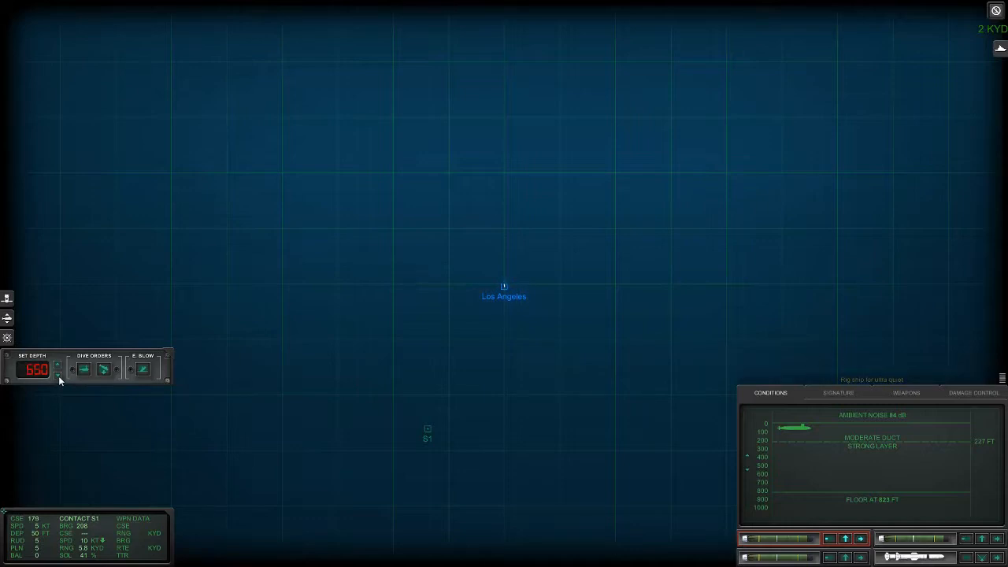
left_click(58, 380)
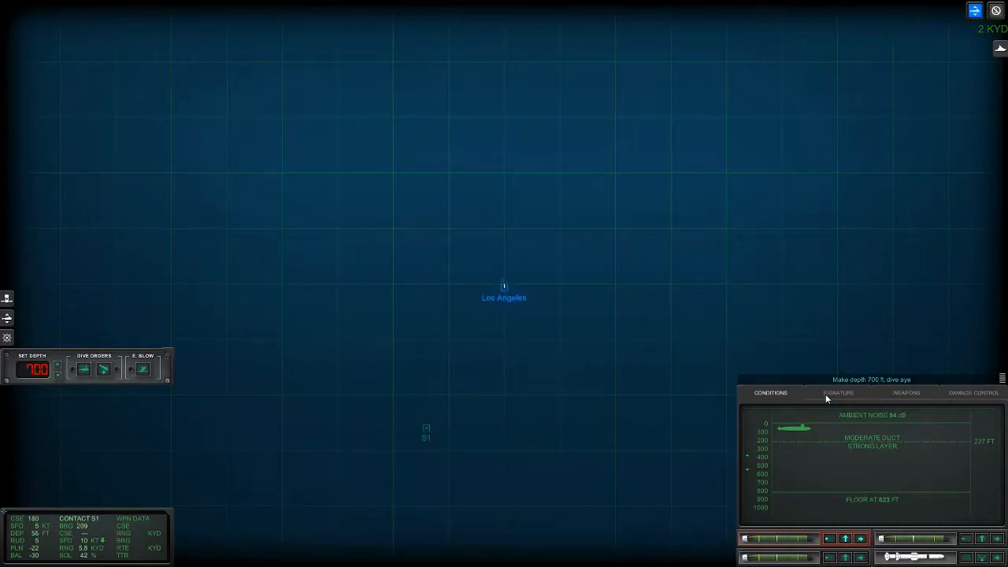
left_click(839, 393)
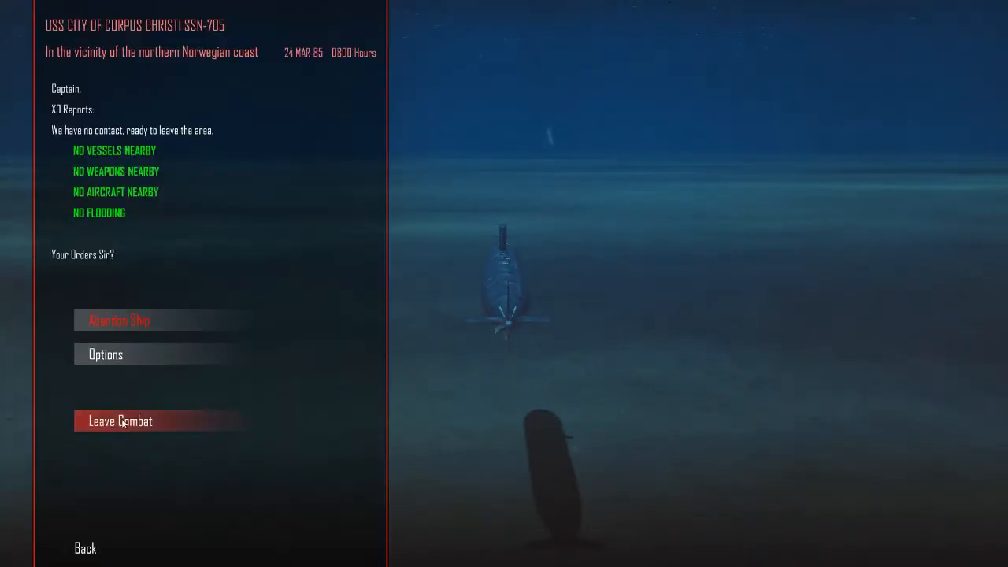
Leave combat after sinking two Sierras and an Alfa, then dock at Holy Loch to rearm
left_click(121, 420)
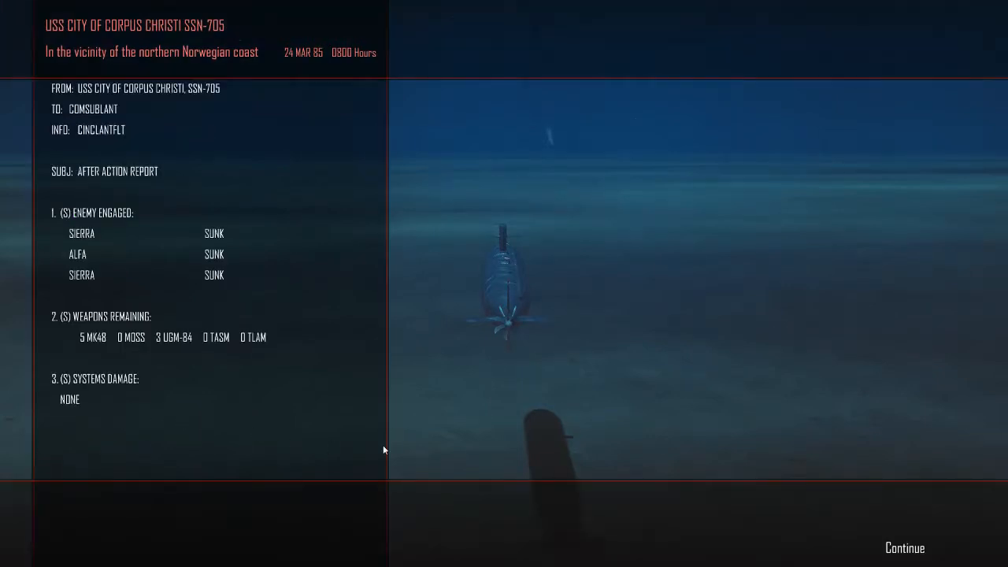
mouse_move(891, 545)
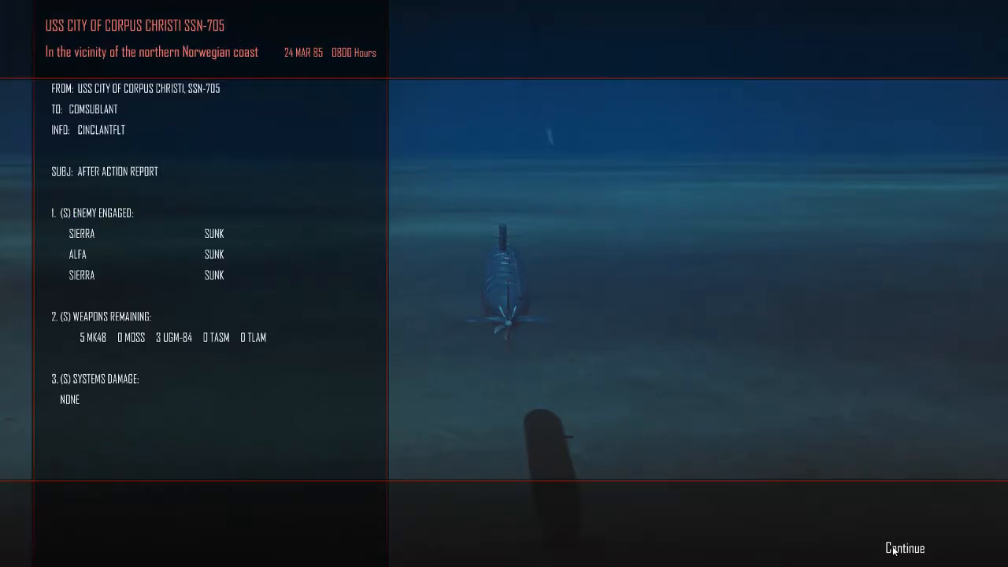
left_click(902, 547)
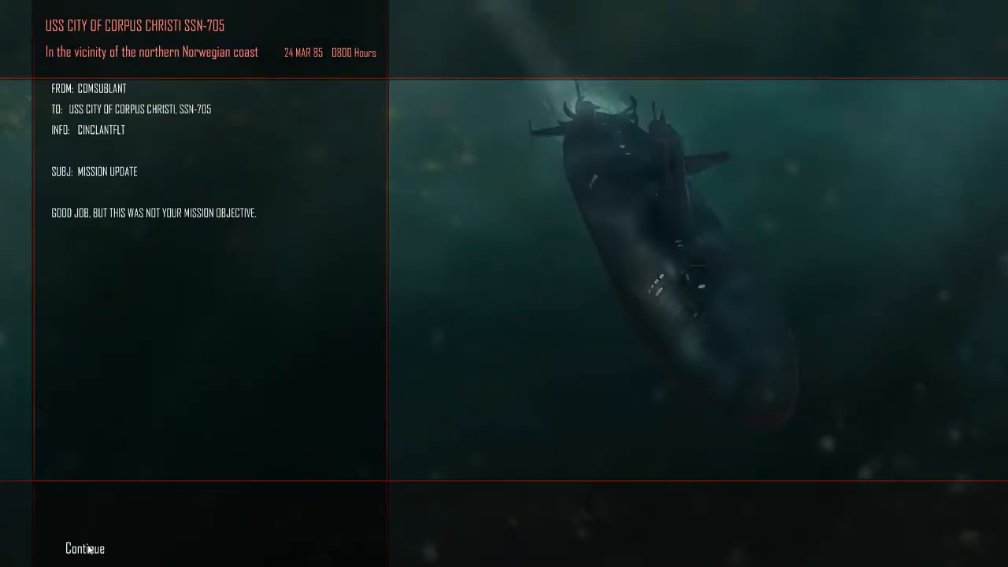
left_click(83, 549)
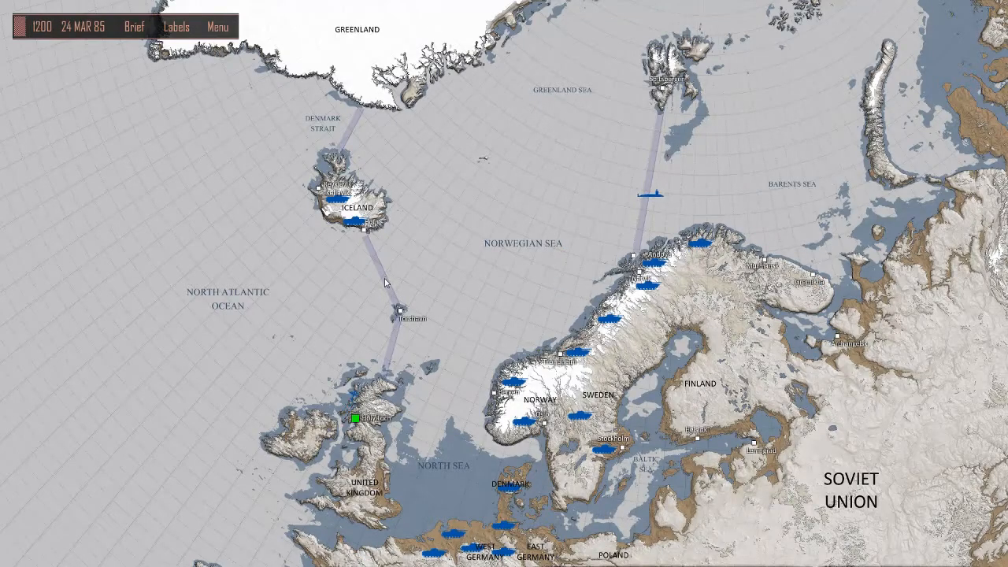
left_click(354, 419)
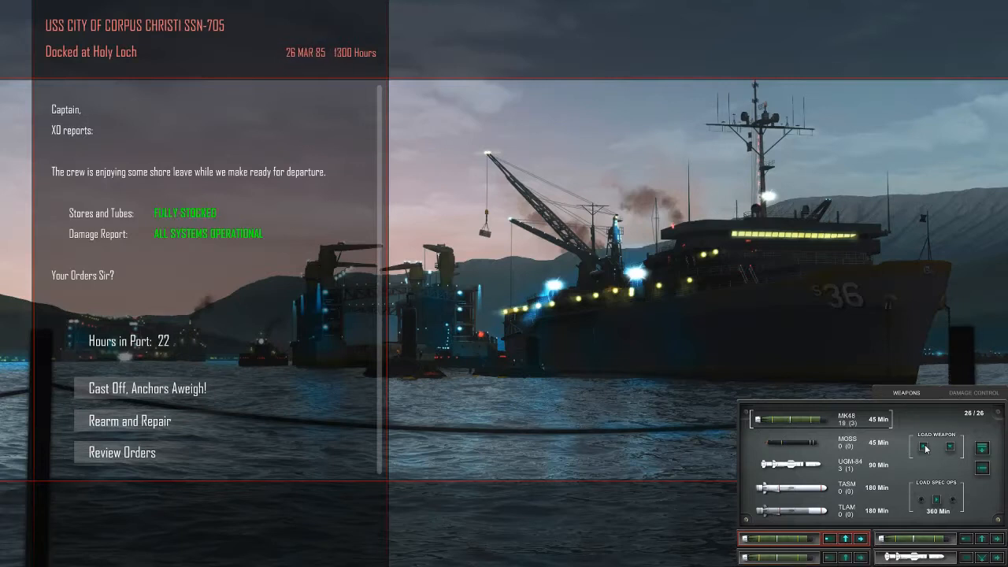
Show the achievements-to-date summary: 87 days at war, 22 missions, 133 ships sunk
left_click(147, 388)
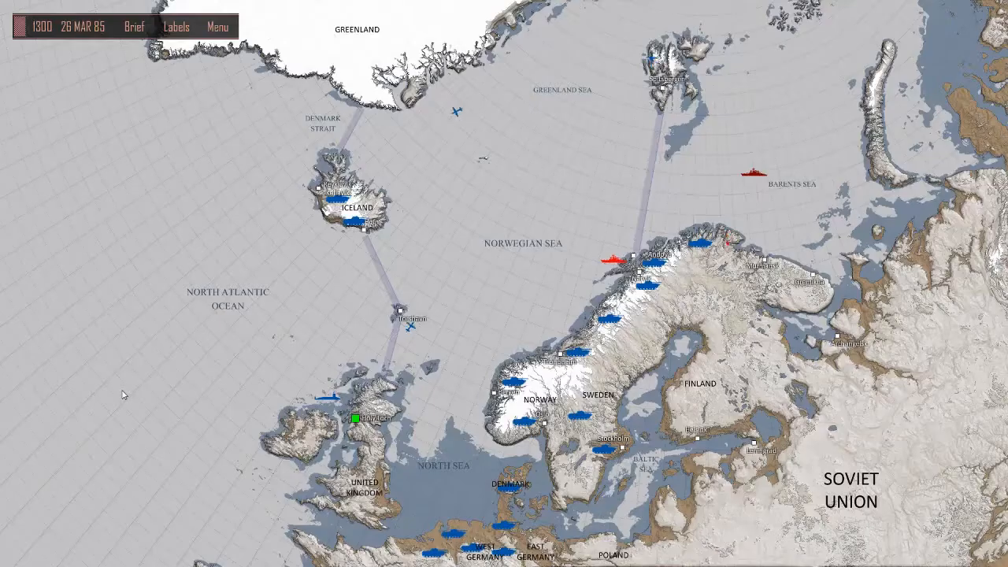
left_click(219, 26)
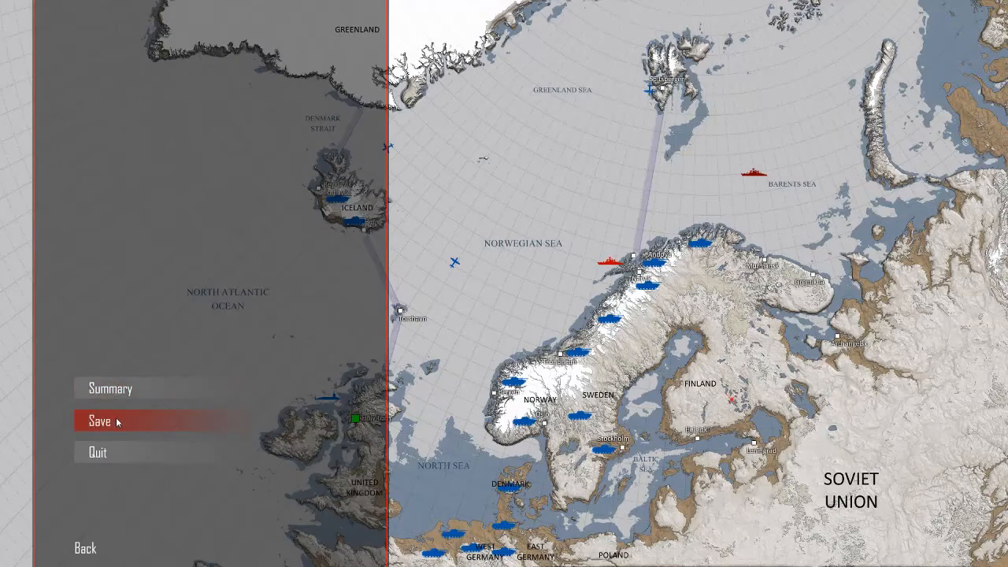
mouse_move(115, 388)
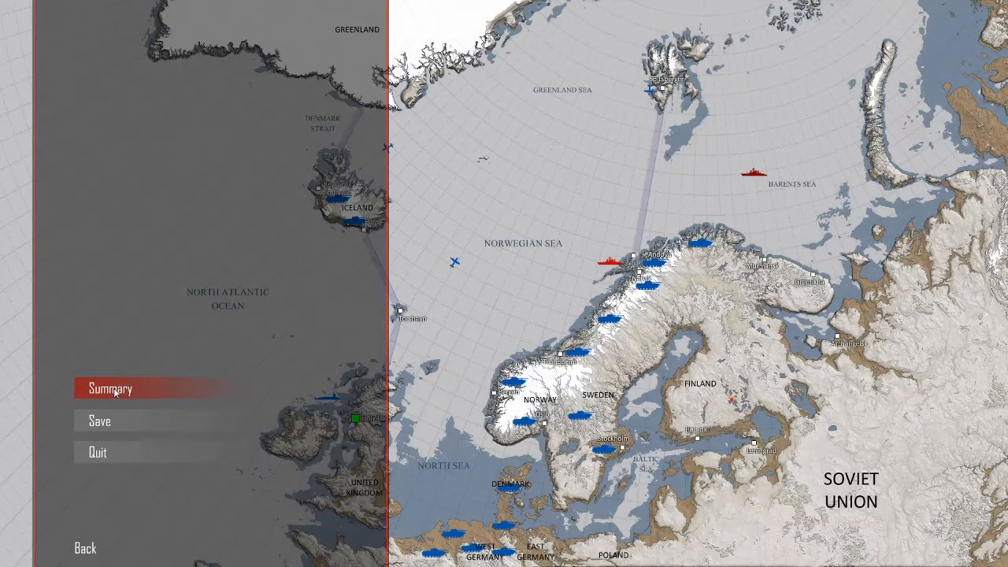
left_click(111, 389)
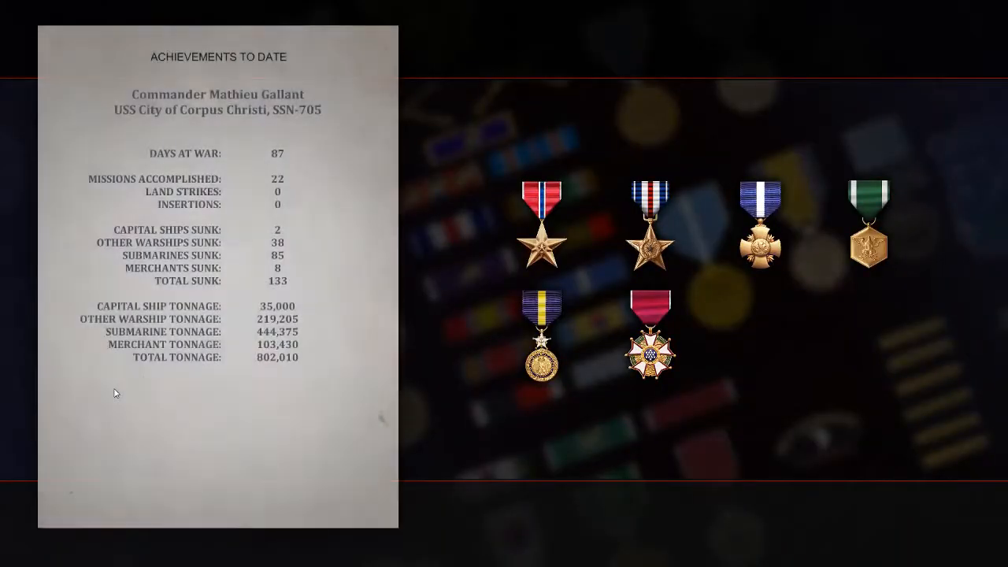